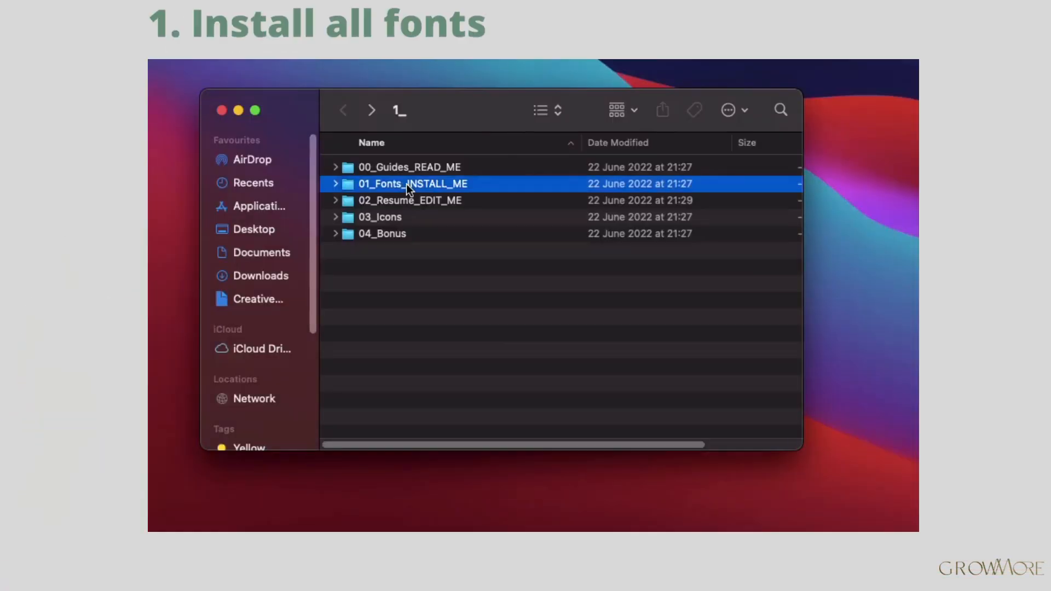
Install the BOOWIE italic and BOOWIE regular fonts from 01_Fonts_INSTALL_ME in Font Book
double_click(412, 184)
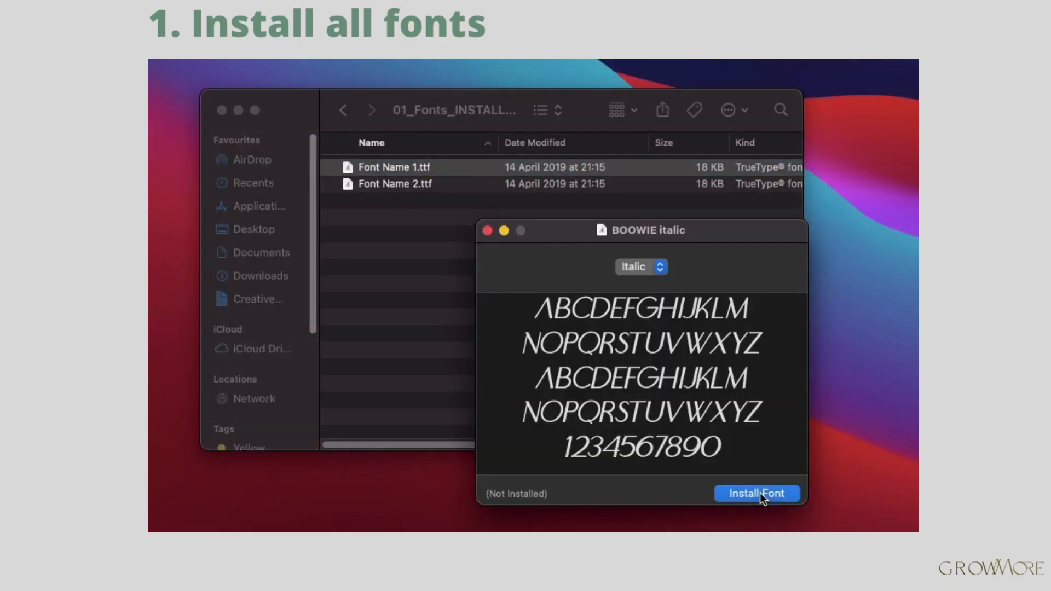
click(756, 494)
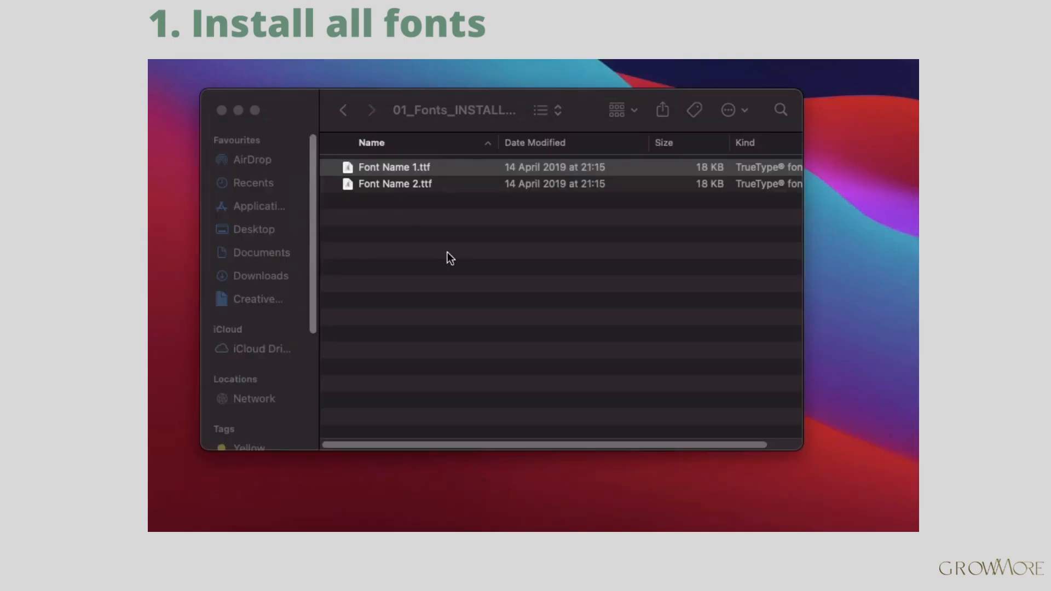
double_click(395, 184)
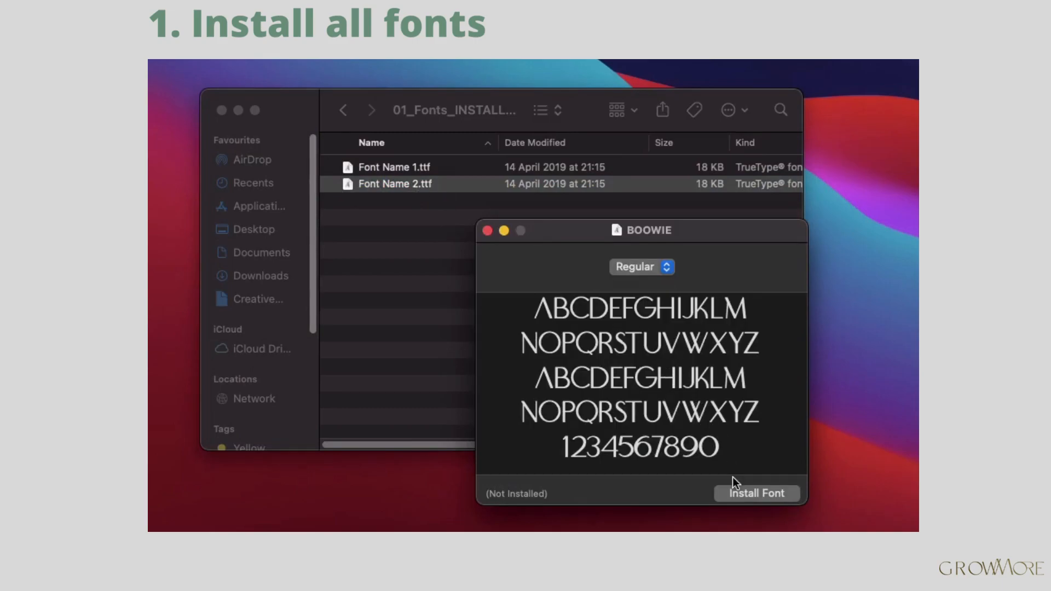
click(756, 494)
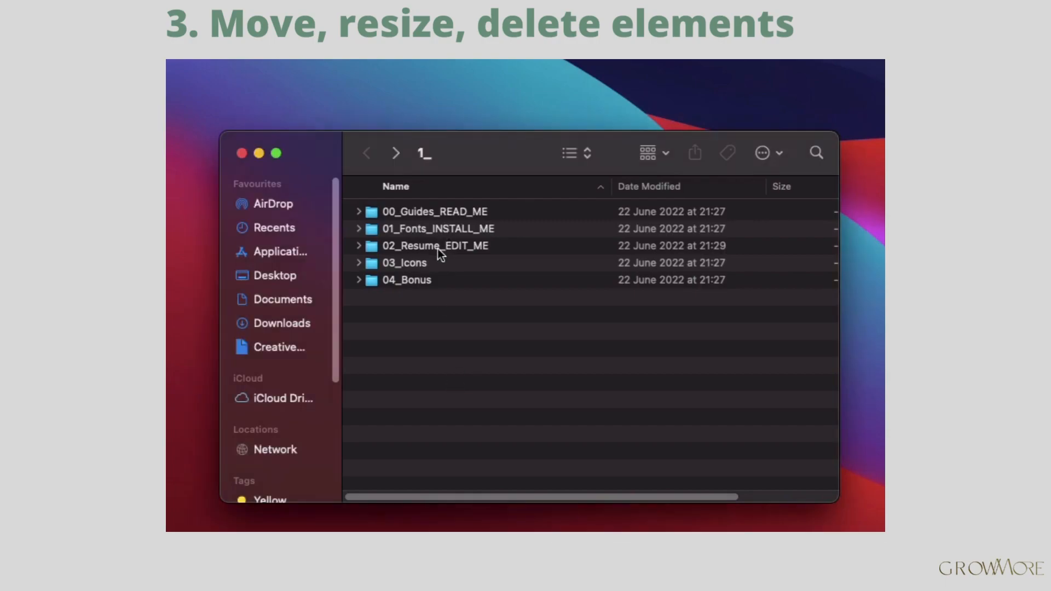
Open 1_Page_Resume from 02_Resume_EDIT_ME > Pages > A4 Size in Pages
double_click(434, 245)
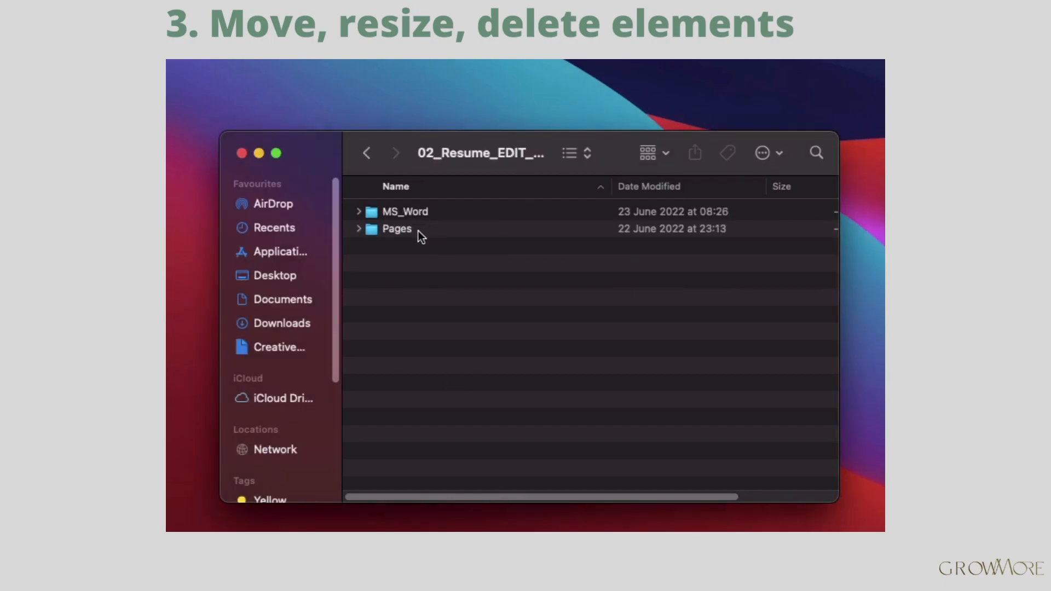
double_click(397, 228)
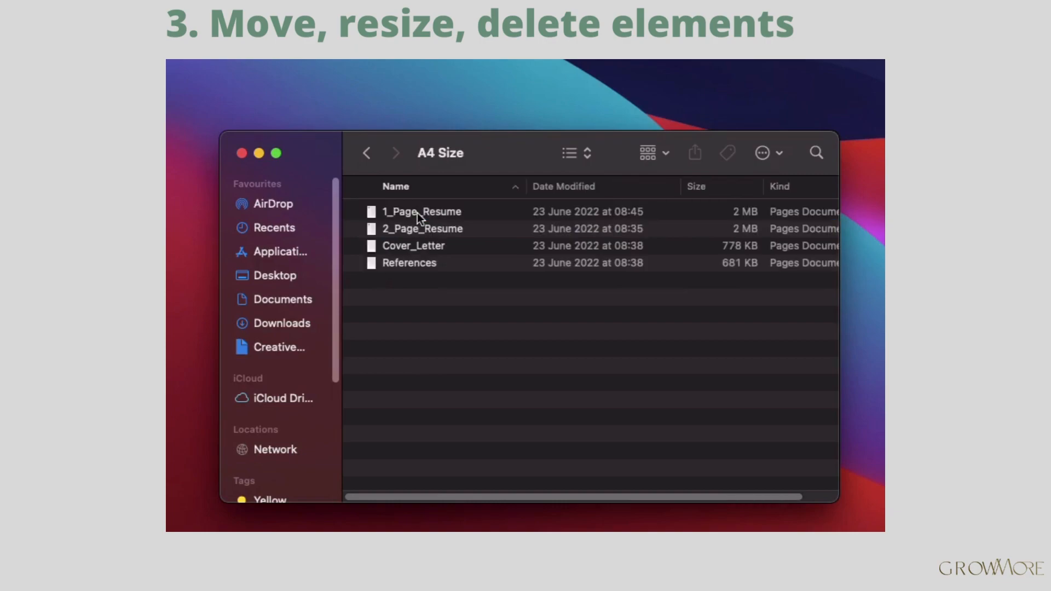
right_click(421, 211)
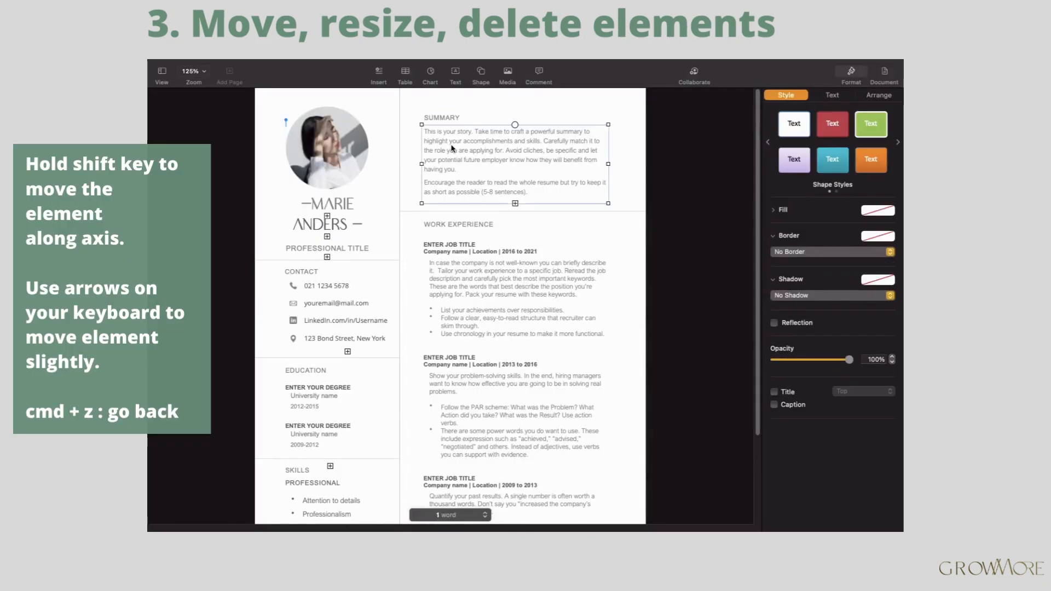
Select the summary text box and enlarge it wider and taller
click(327, 146)
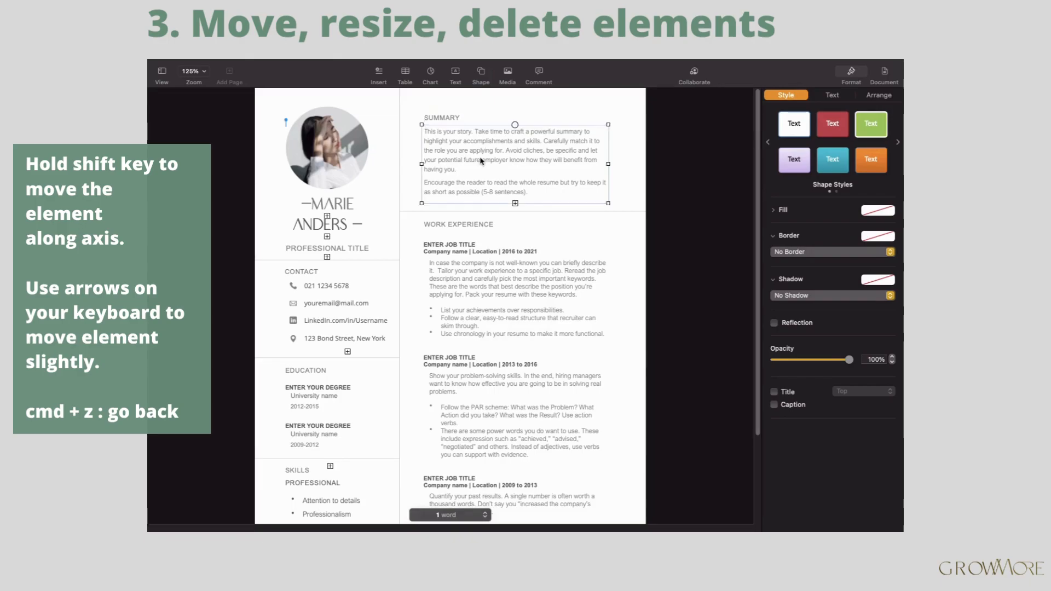
double_click(515, 161)
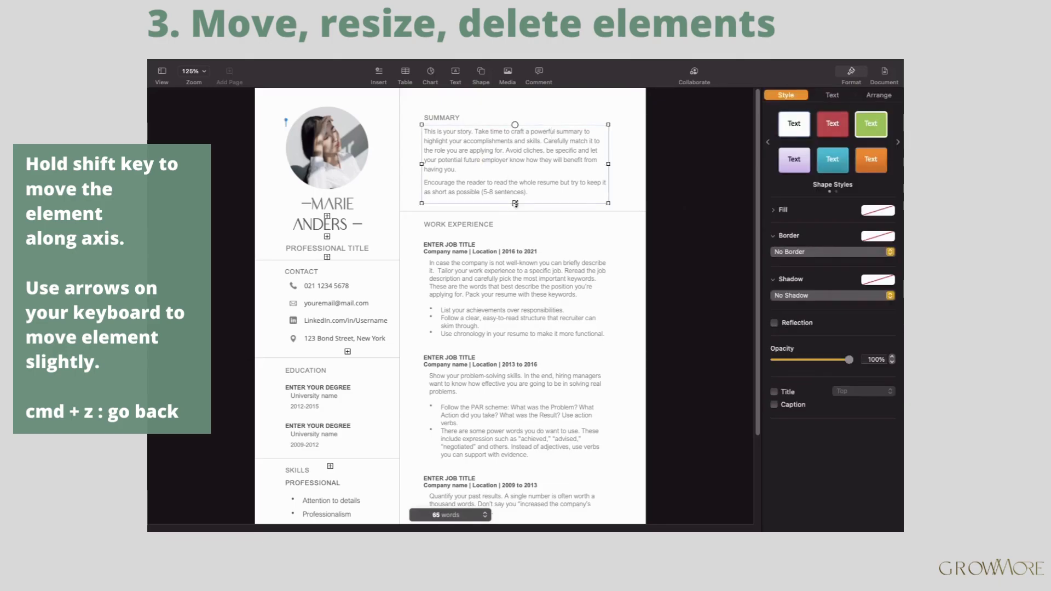
drag(515, 204, 515, 190)
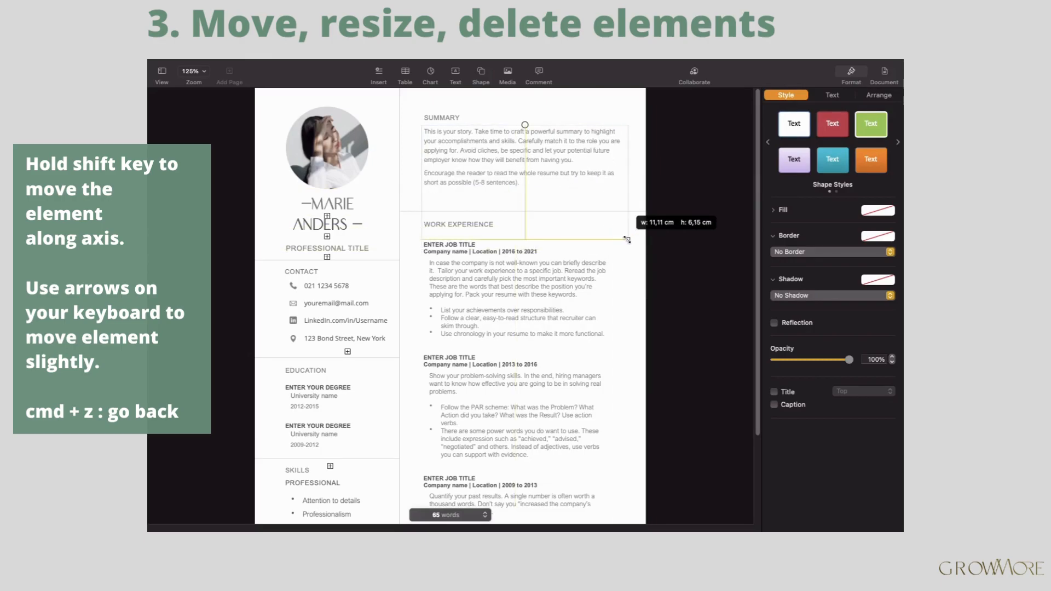
drag(626, 239, 609, 204)
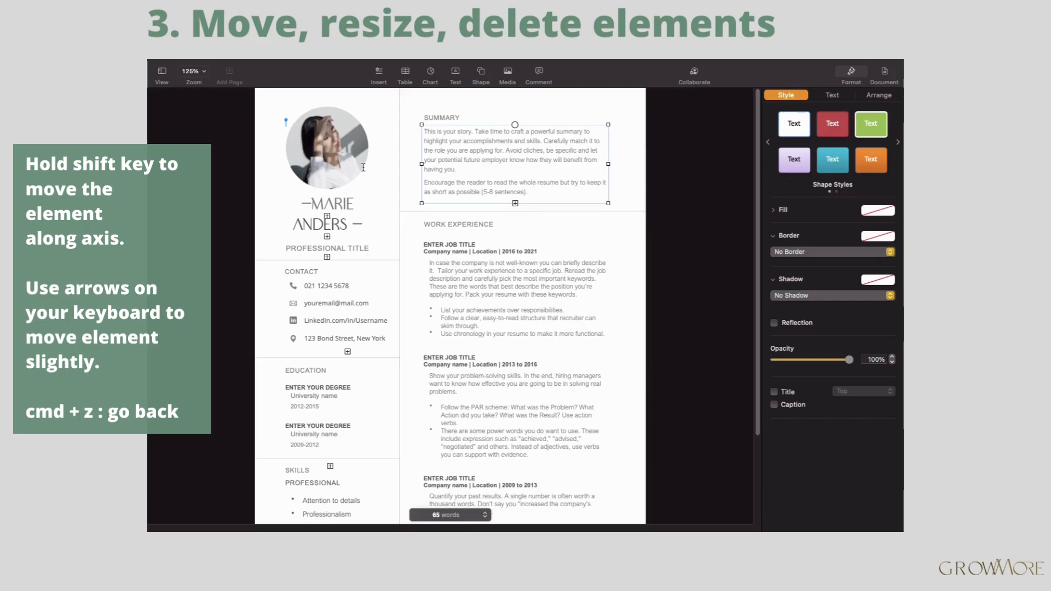
Select and resize the circular profile photo, then deselect everything
click(326, 147)
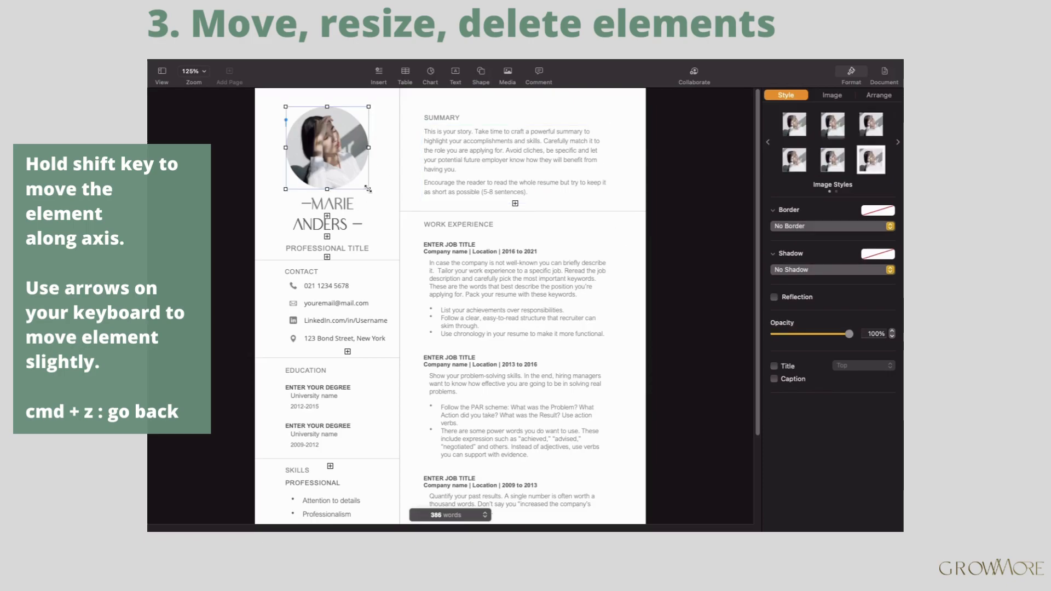
drag(371, 200, 388, 223)
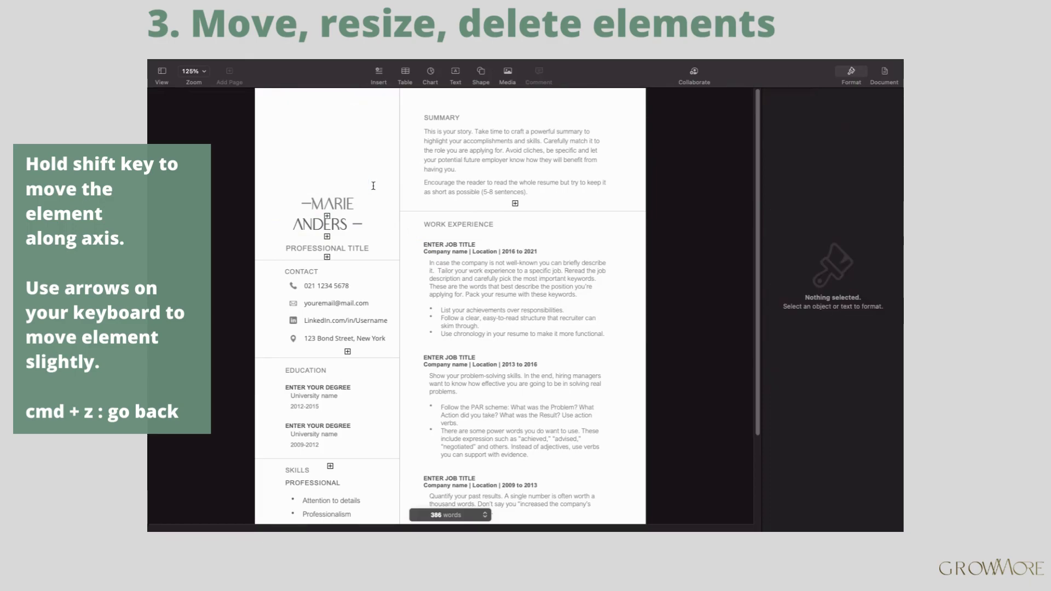
click(326, 147)
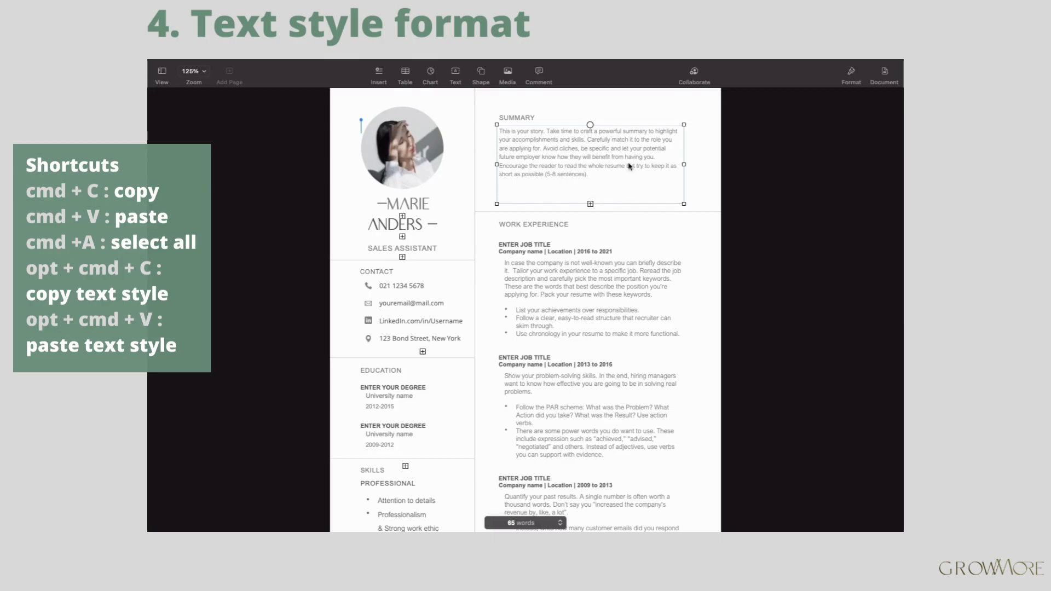
Copy the text style of the summary's opening sentence with Format > Copy Style
double_click(585, 148)
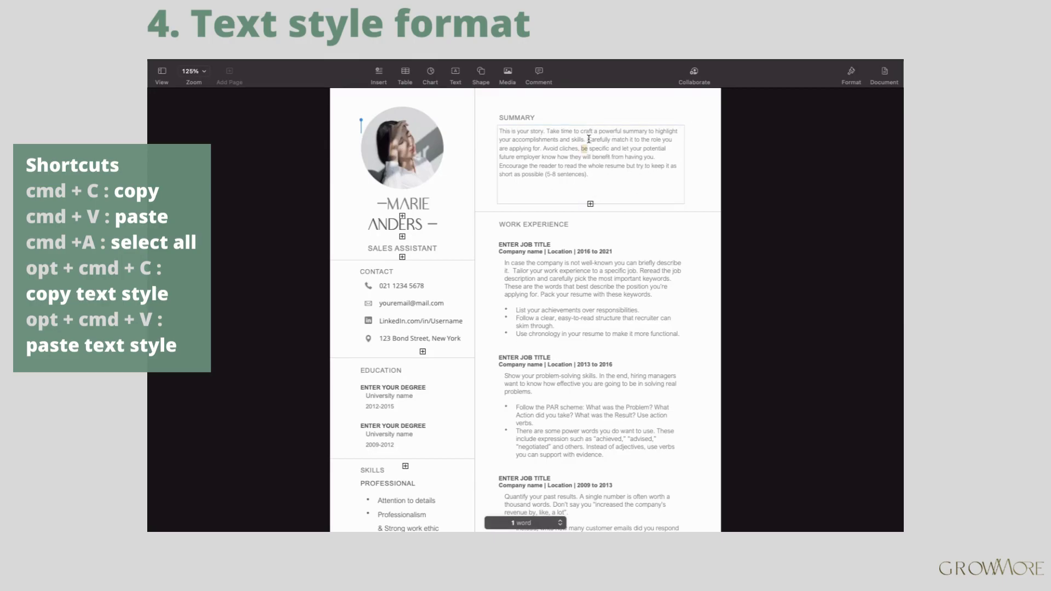
drag(500, 131, 585, 139)
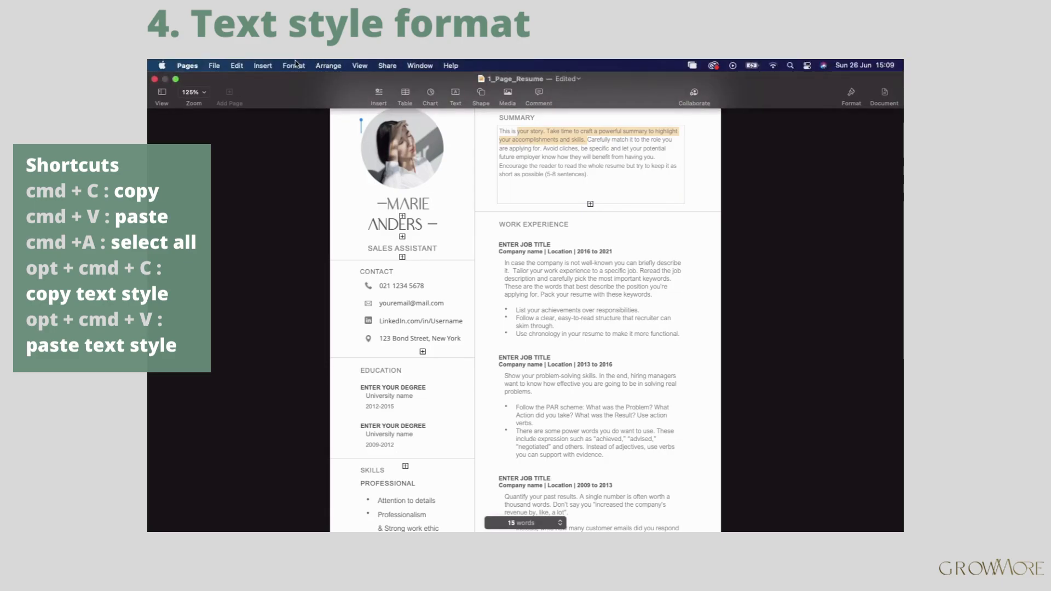
click(293, 65)
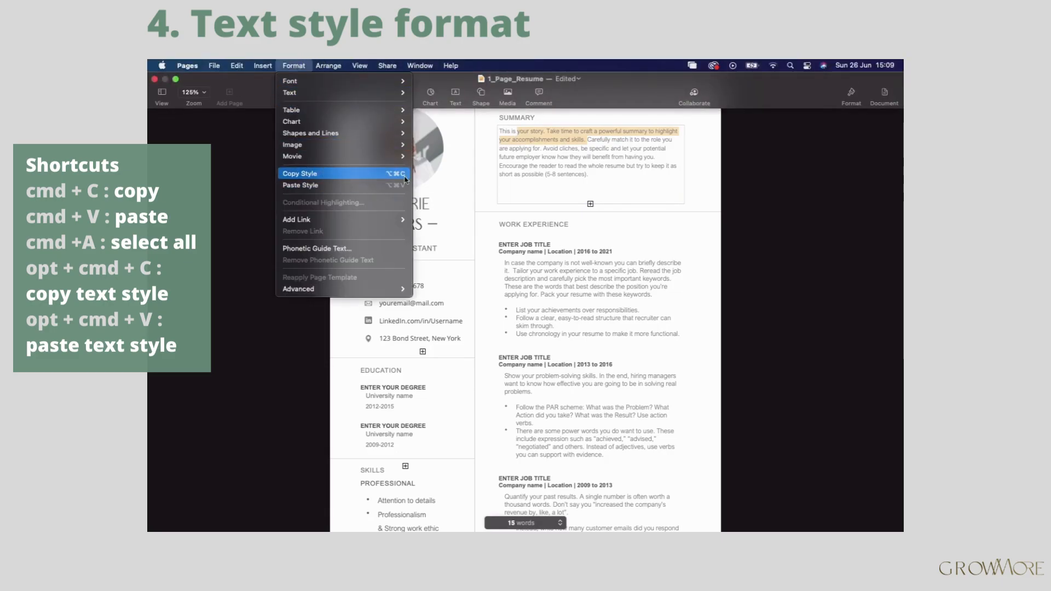
click(293, 64)
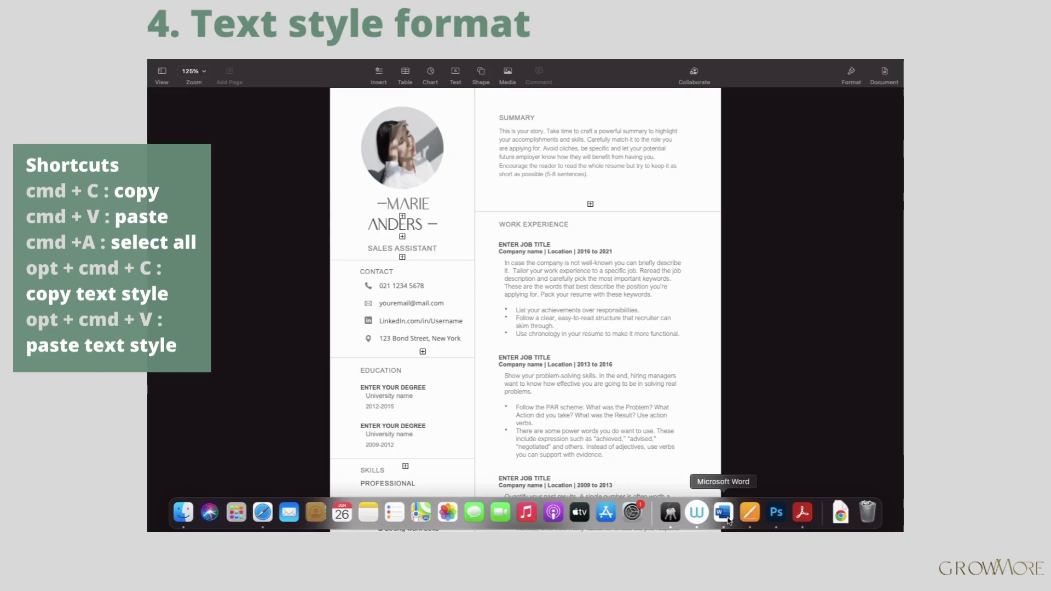
click(723, 513)
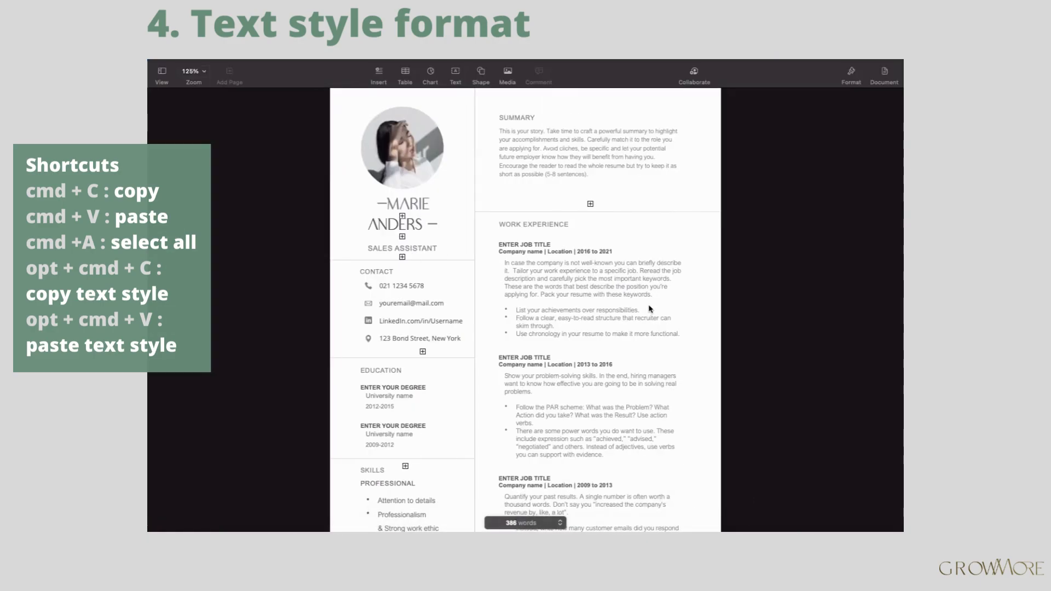
Paste the Sales Admin Assistant text into the summary box and apply the copied style
click(590, 153)
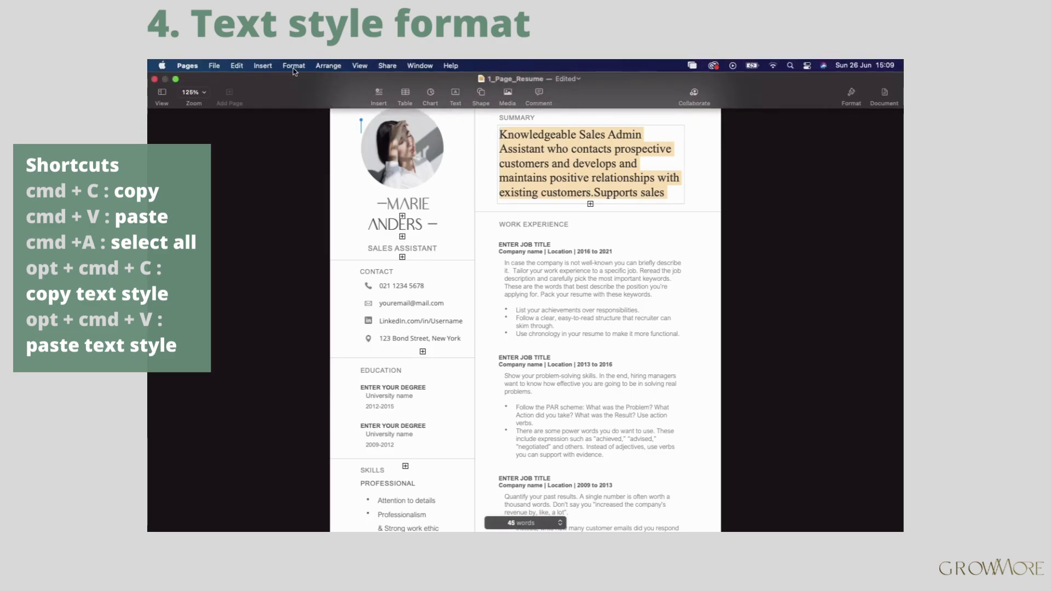
click(293, 65)
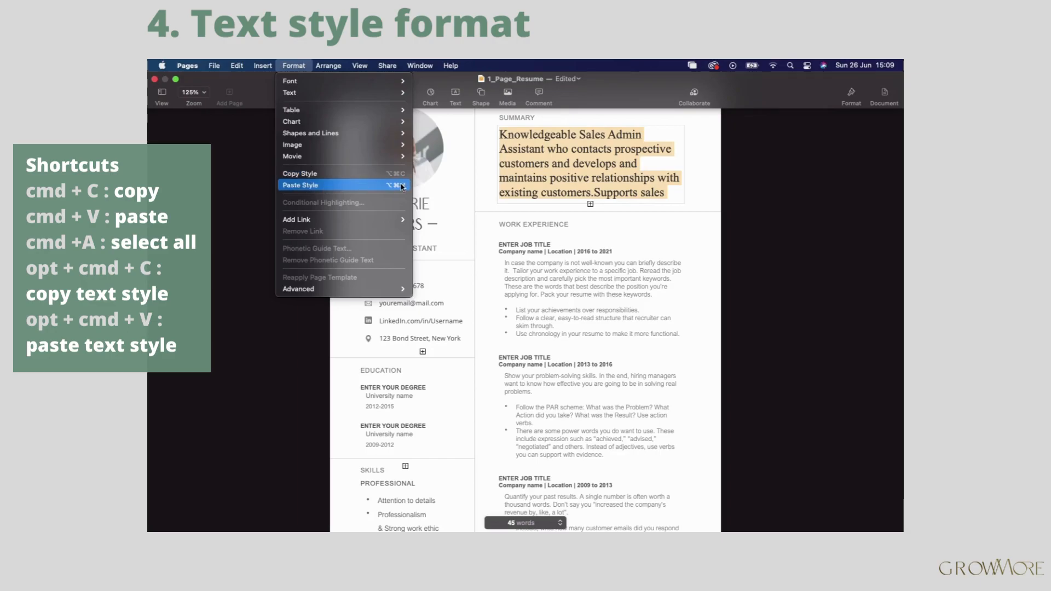
click(300, 185)
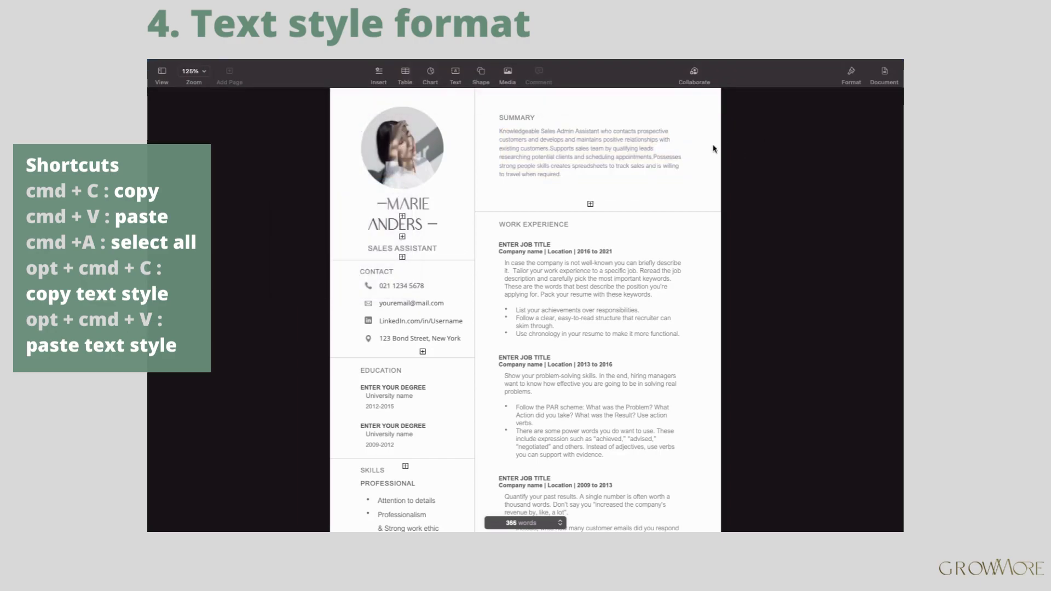
click(590, 151)
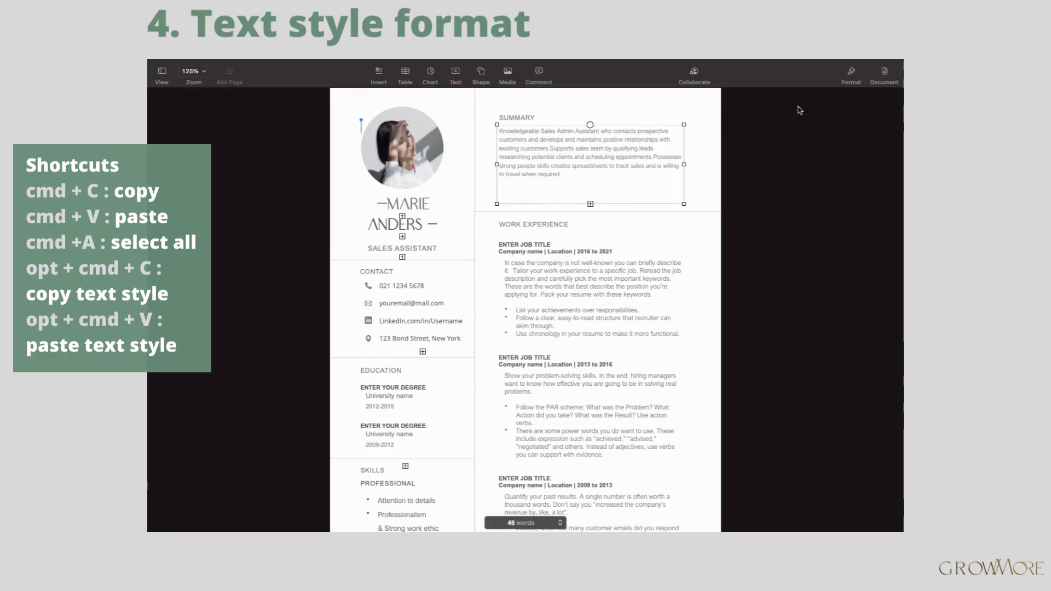
click(851, 71)
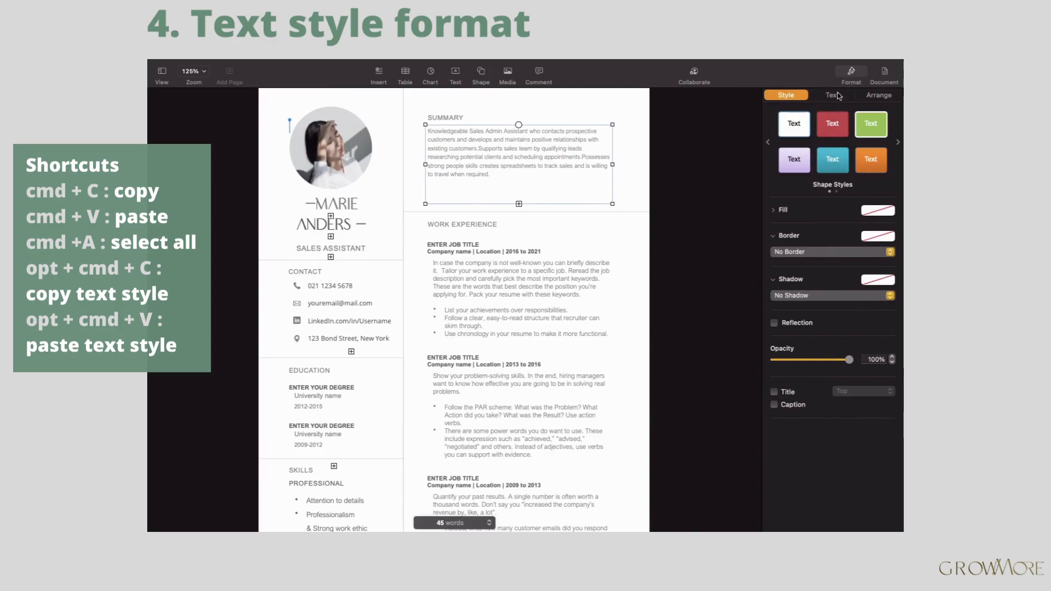
Adjust the summary's text settings in the Format sidebar for roomier line spacing
click(831, 95)
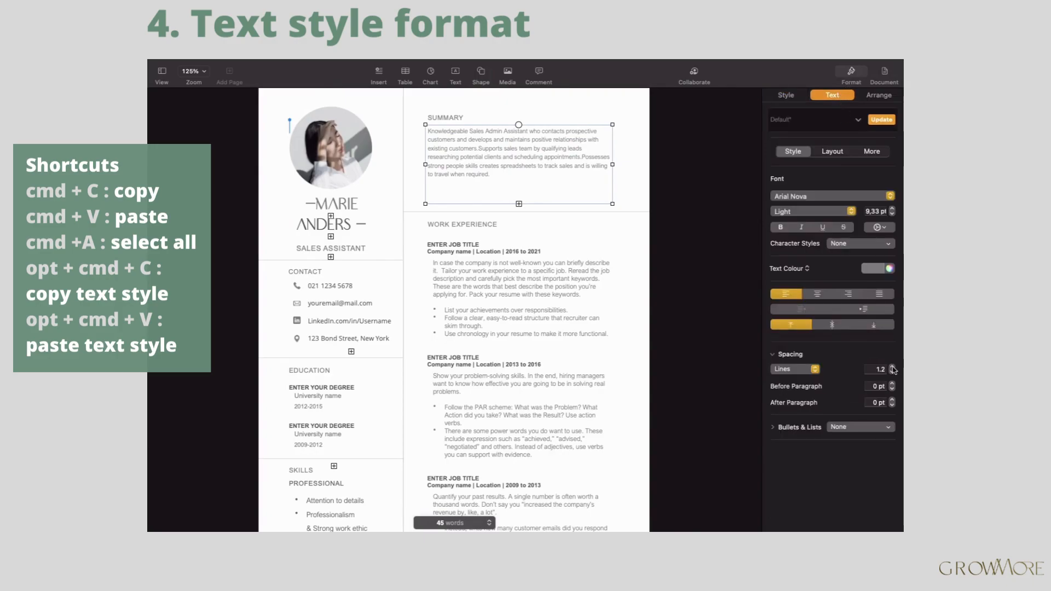
click(893, 367)
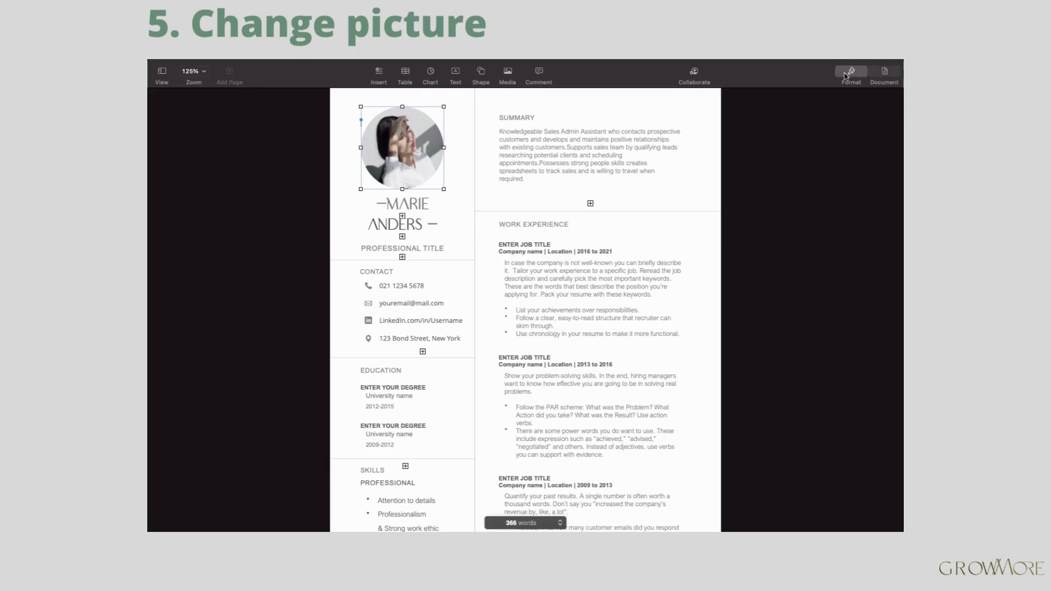
Replace the profile photo with resume picture.jpg from the Resume folder
click(851, 72)
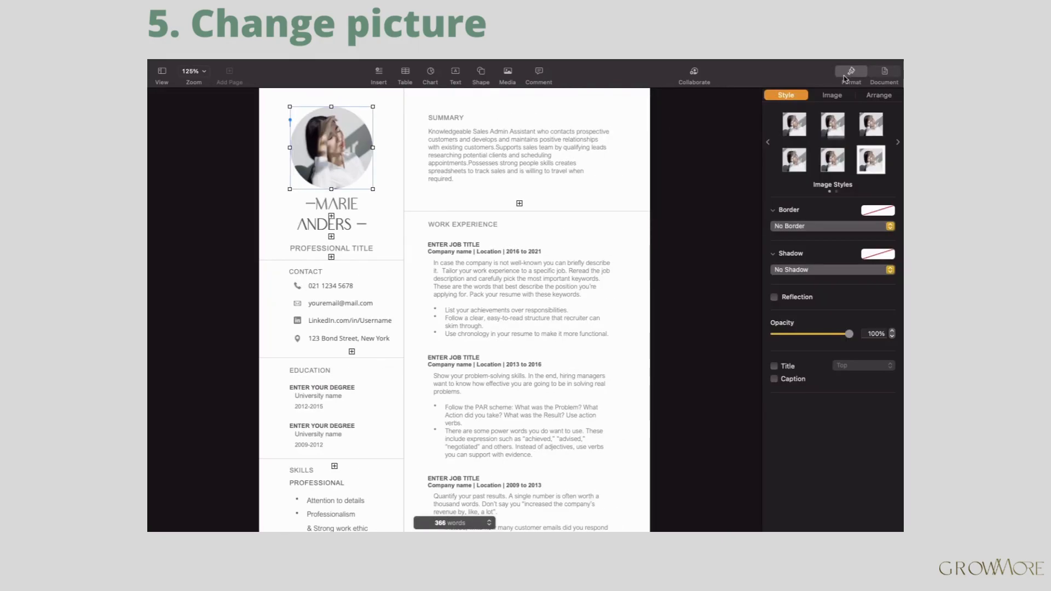
click(831, 95)
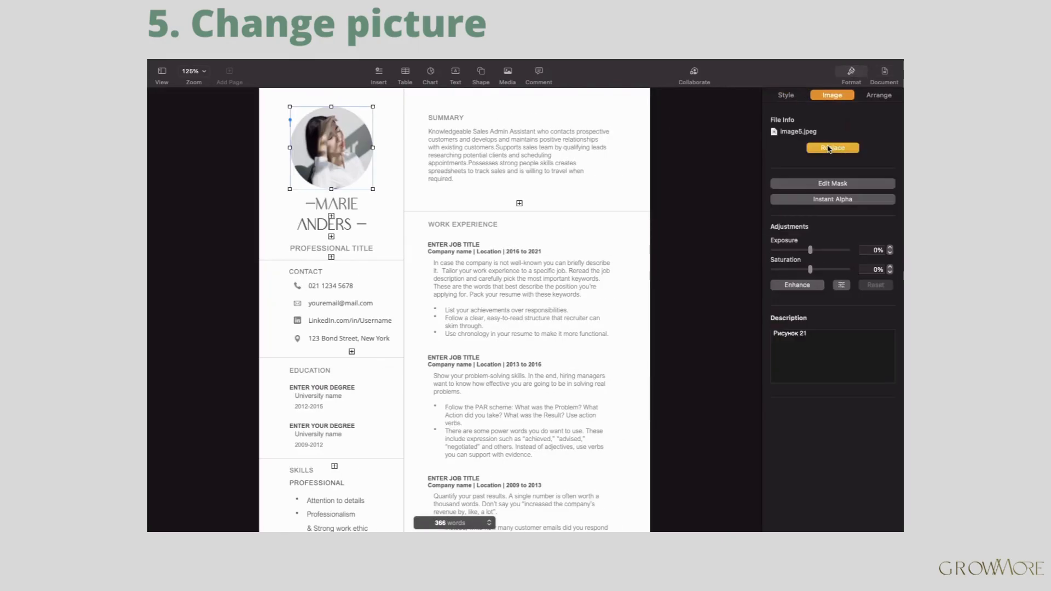
click(832, 148)
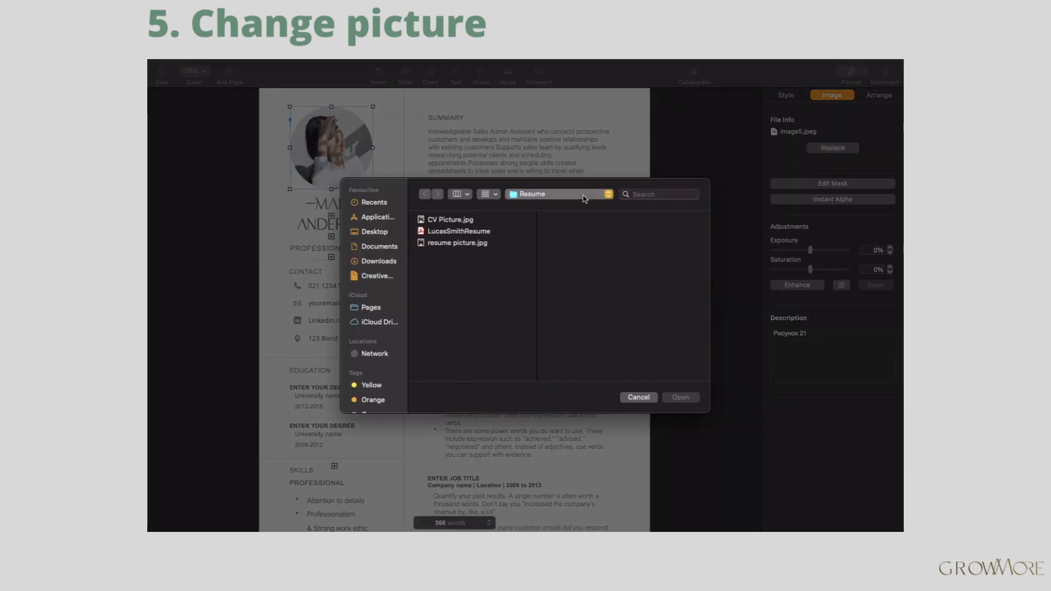
click(457, 243)
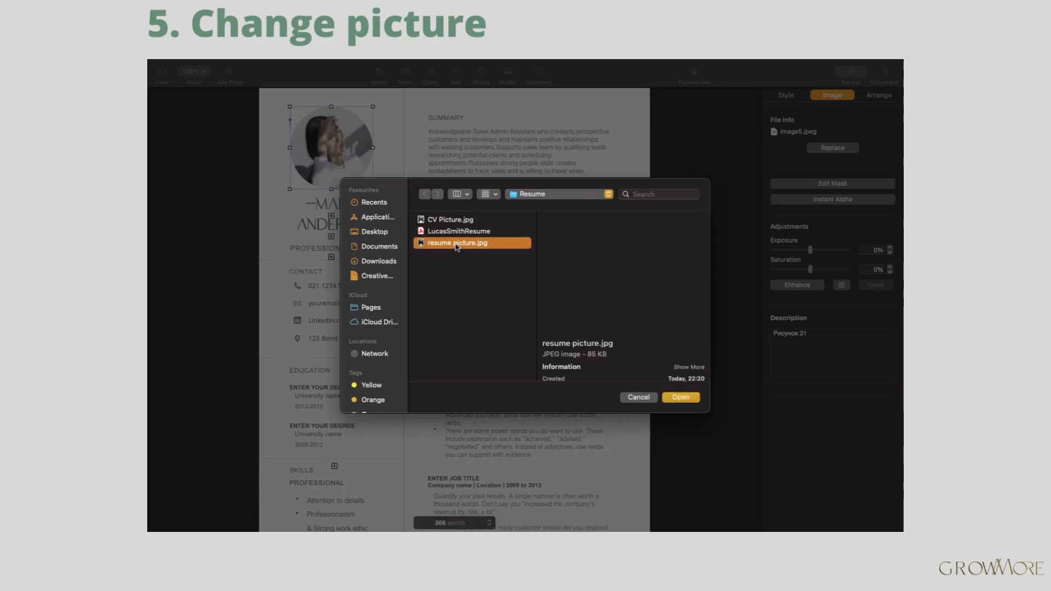
click(680, 397)
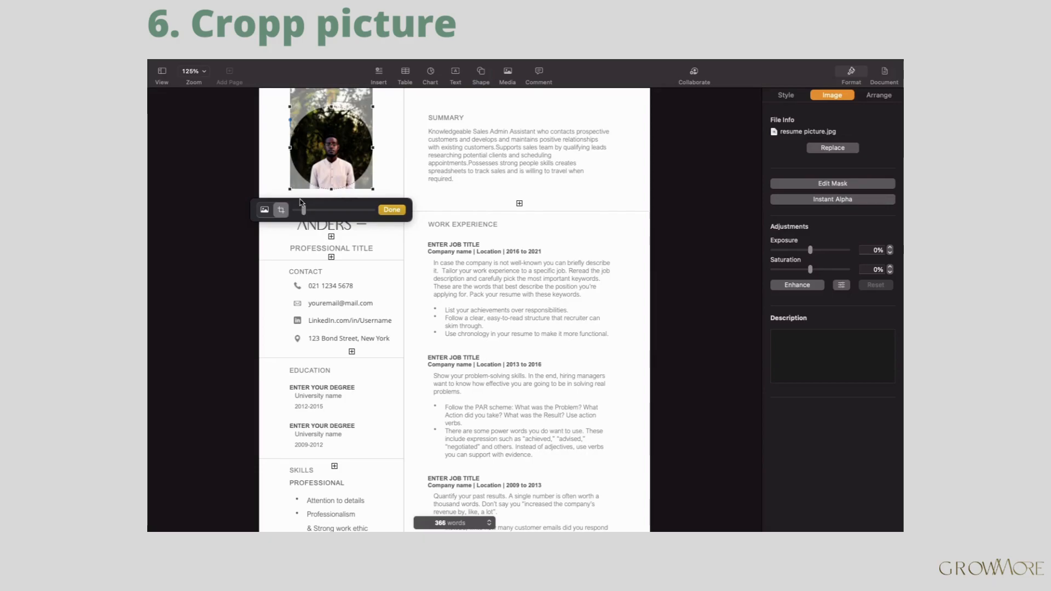
Enlarge the new photo inside its circular mask and finish the crop
drag(302, 210, 340, 210)
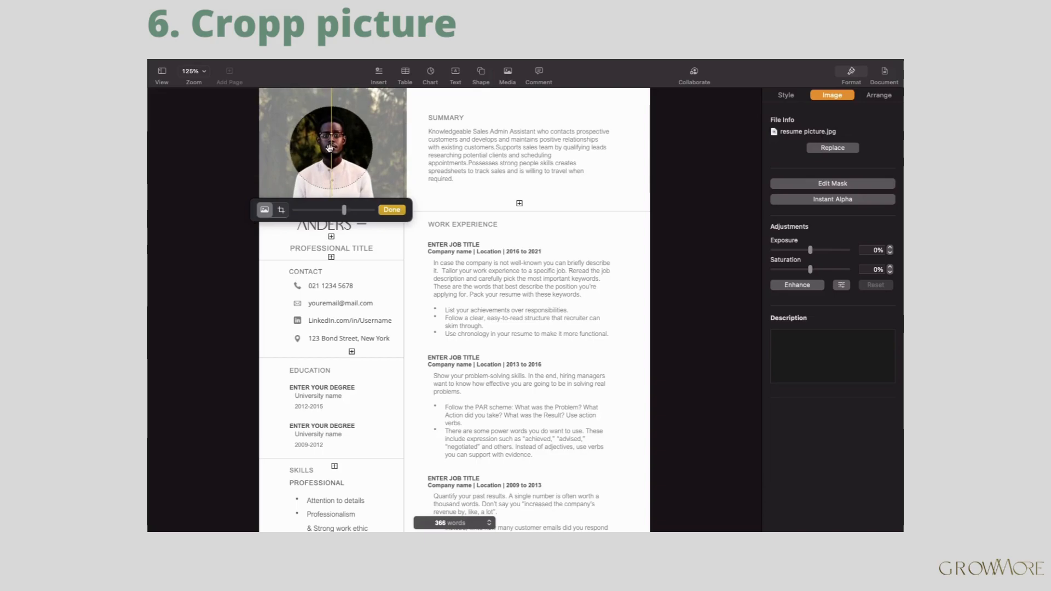
click(392, 210)
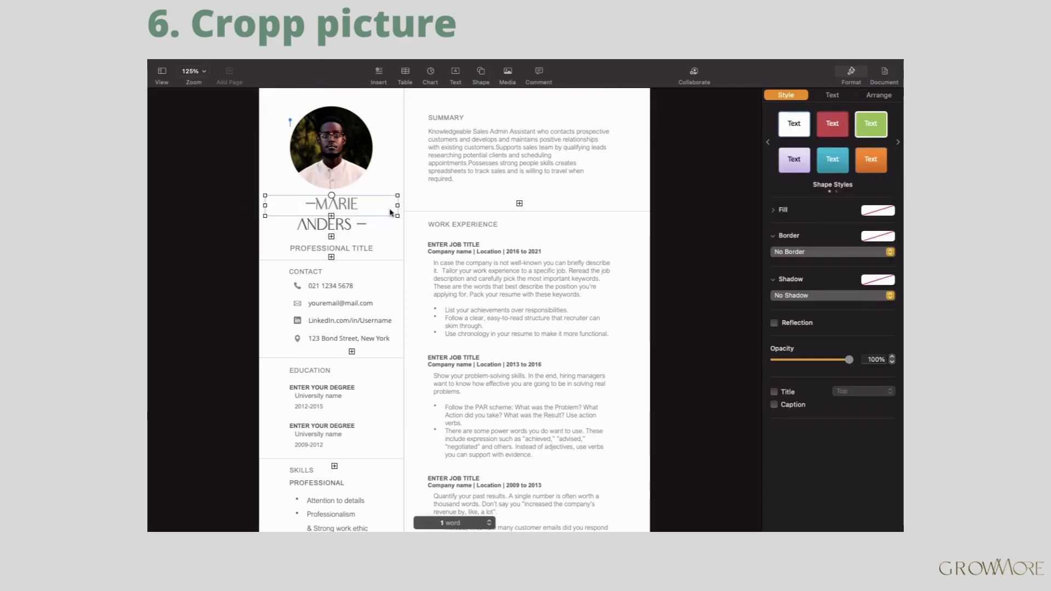
click(832, 95)
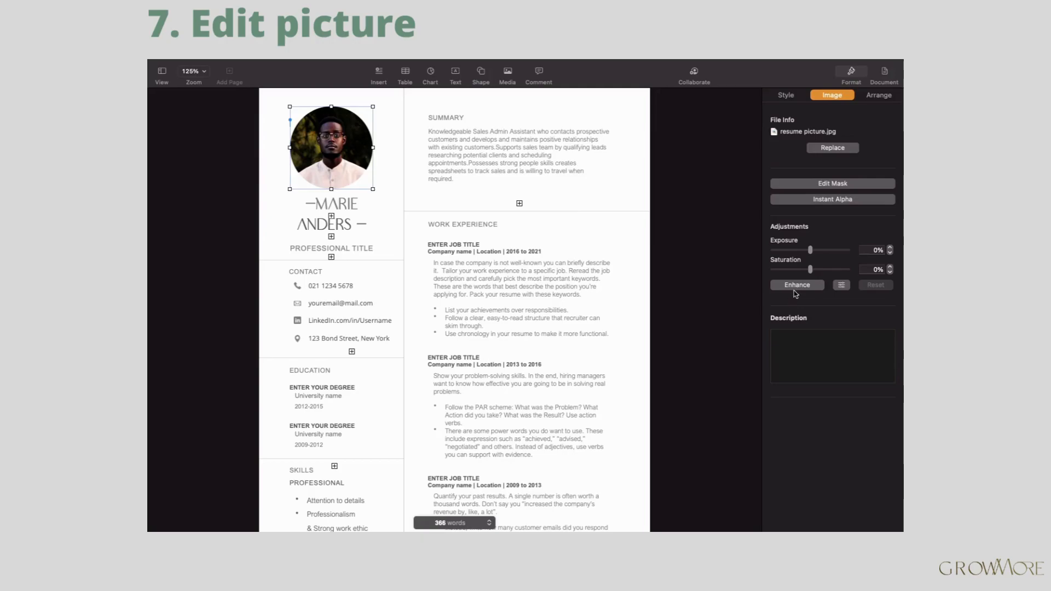
mouse_move(813, 258)
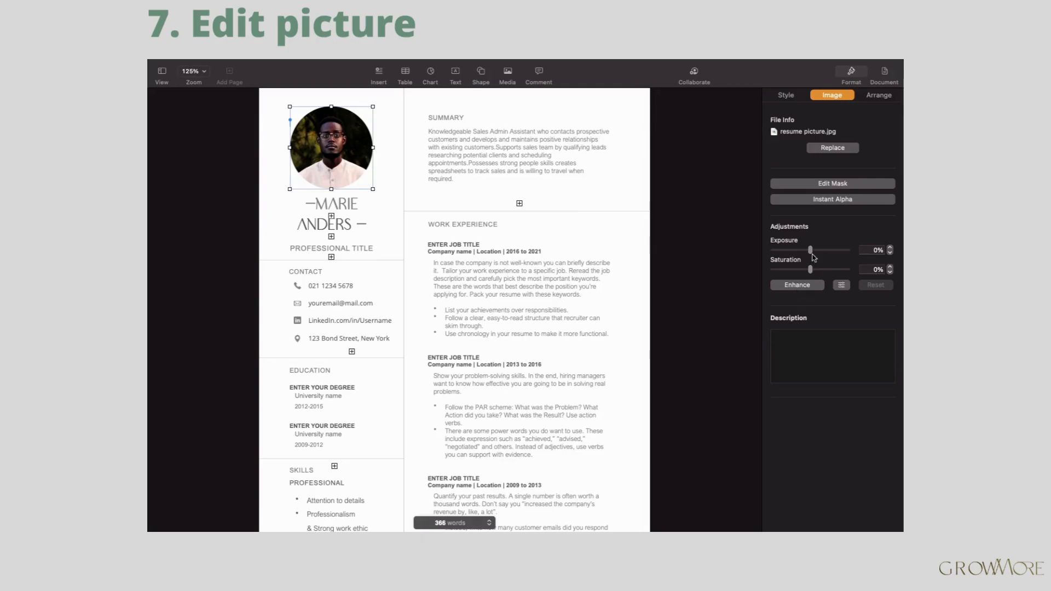
Set the photo's exposure to 75% and saturation to −63%
drag(812, 249, 822, 250)
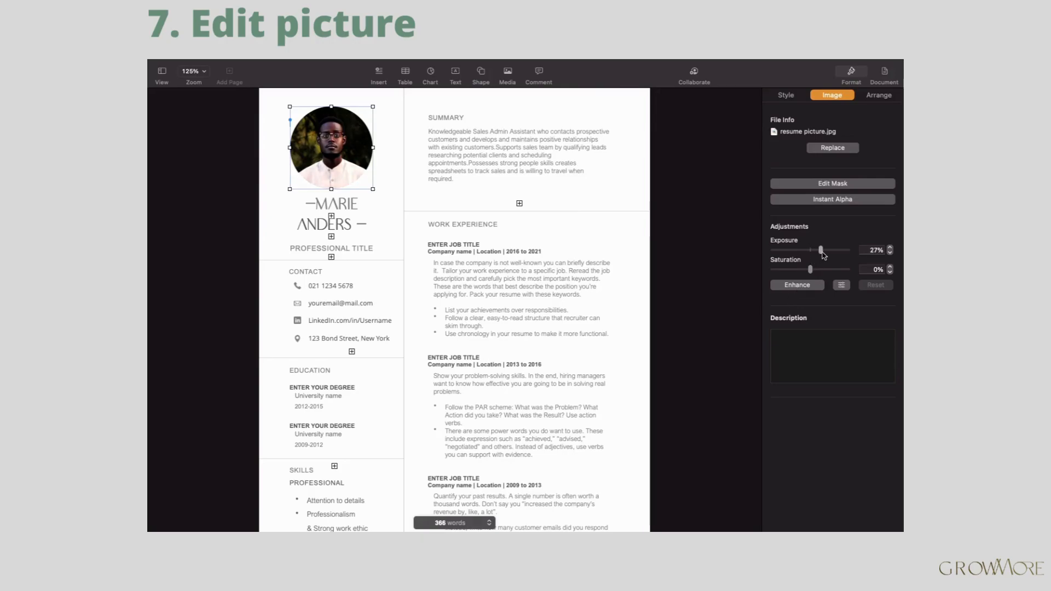
drag(822, 251, 831, 251)
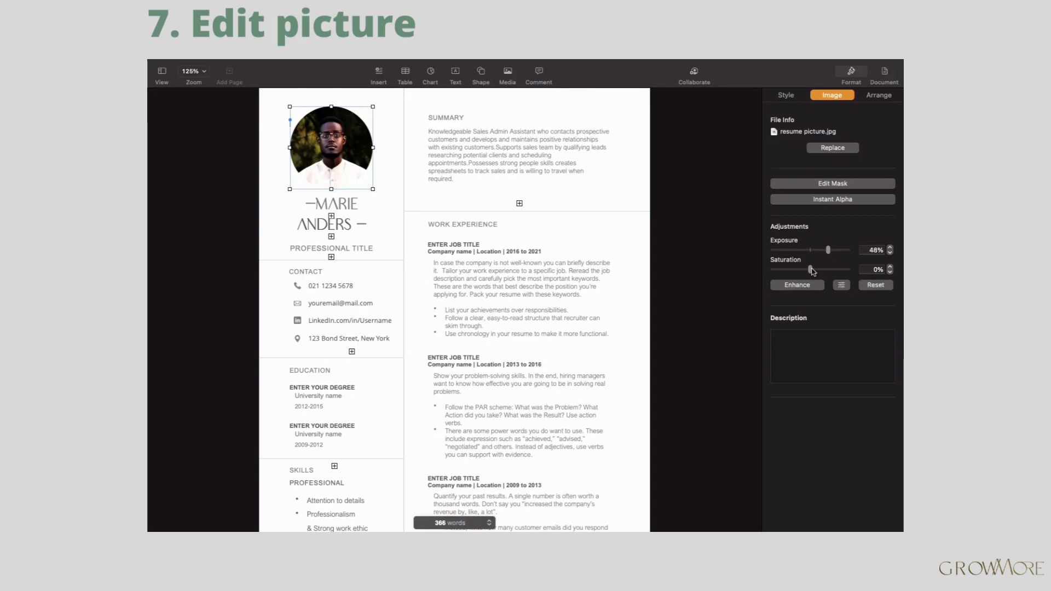
drag(847, 269, 776, 269)
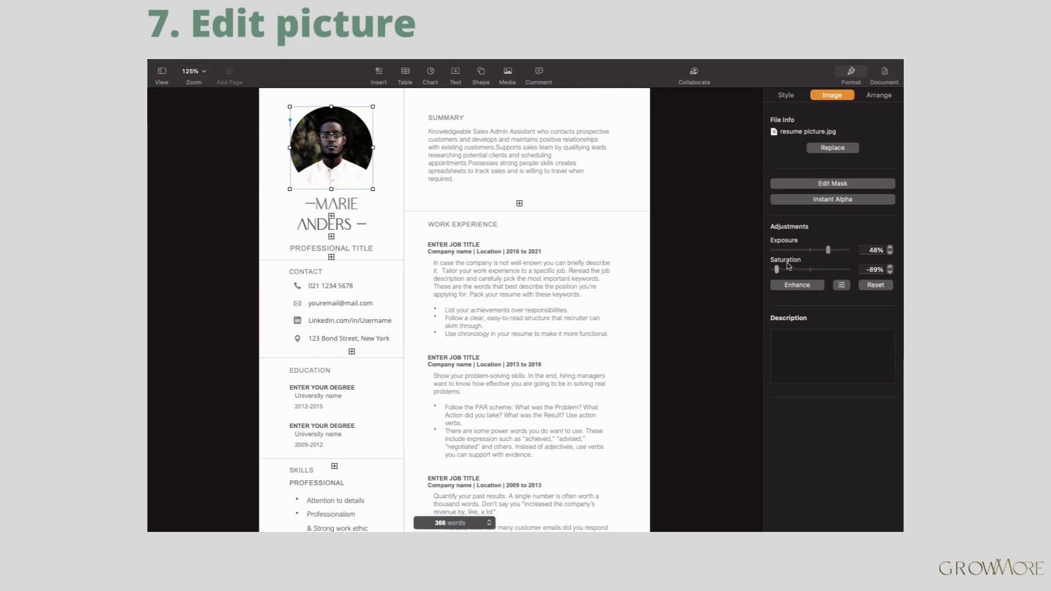
drag(777, 269, 788, 269)
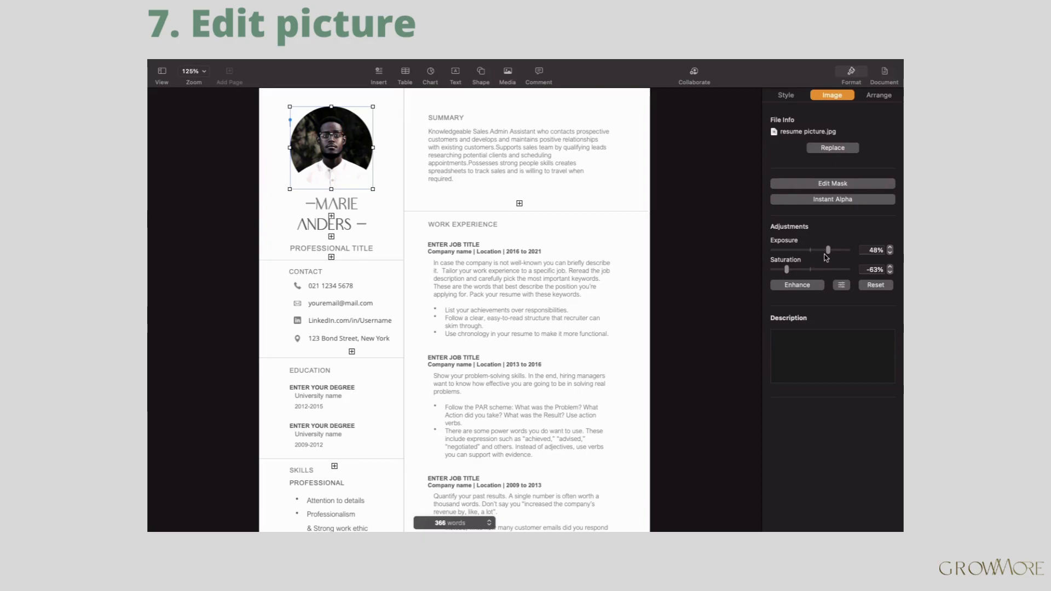
drag(813, 249, 838, 250)
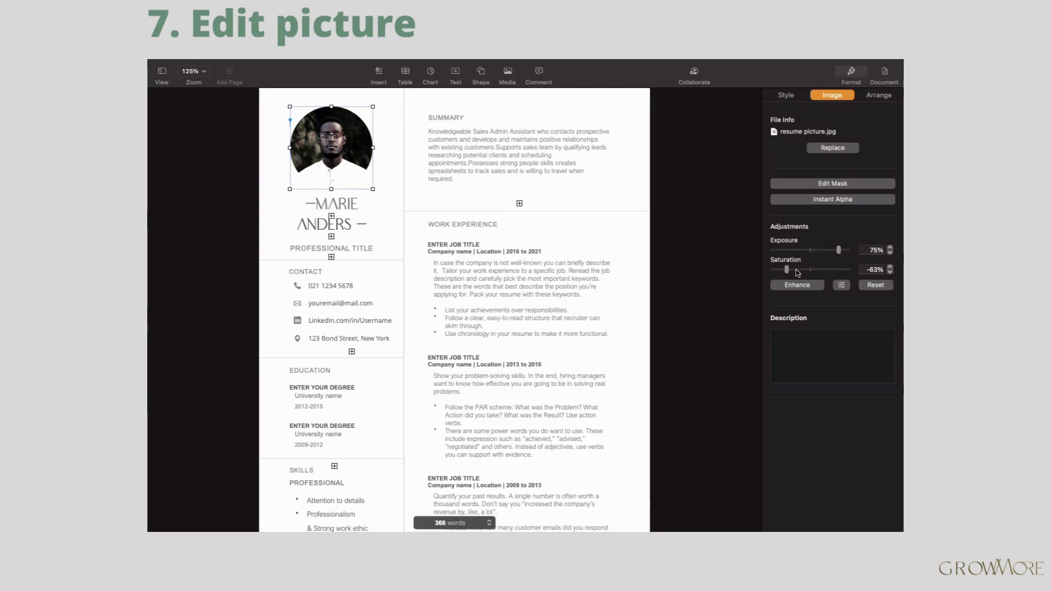
Auto-enhance the photo and bring up the detailed Adjust Image controls
click(797, 285)
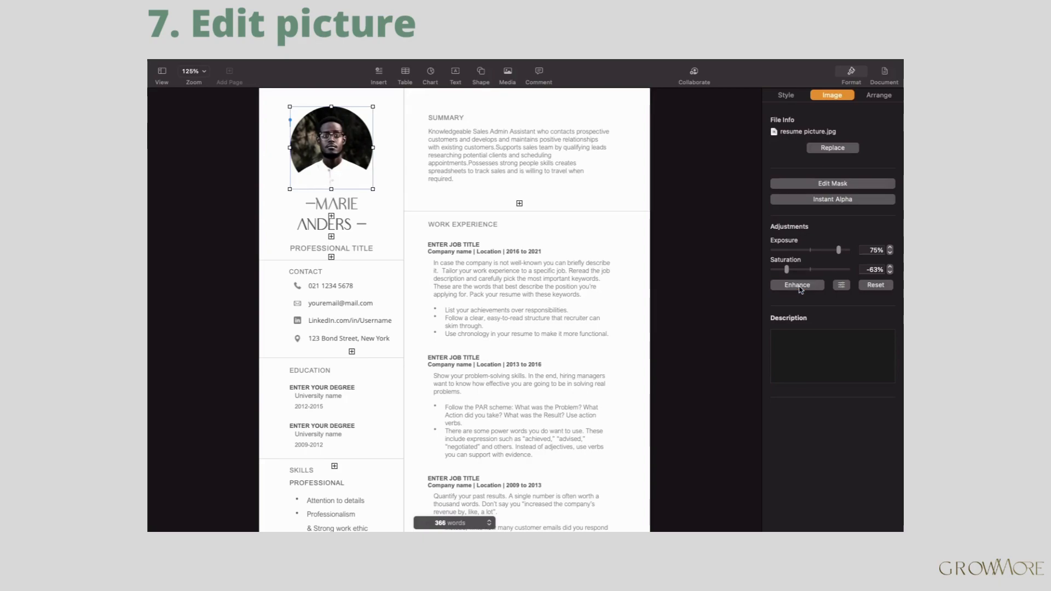
click(797, 285)
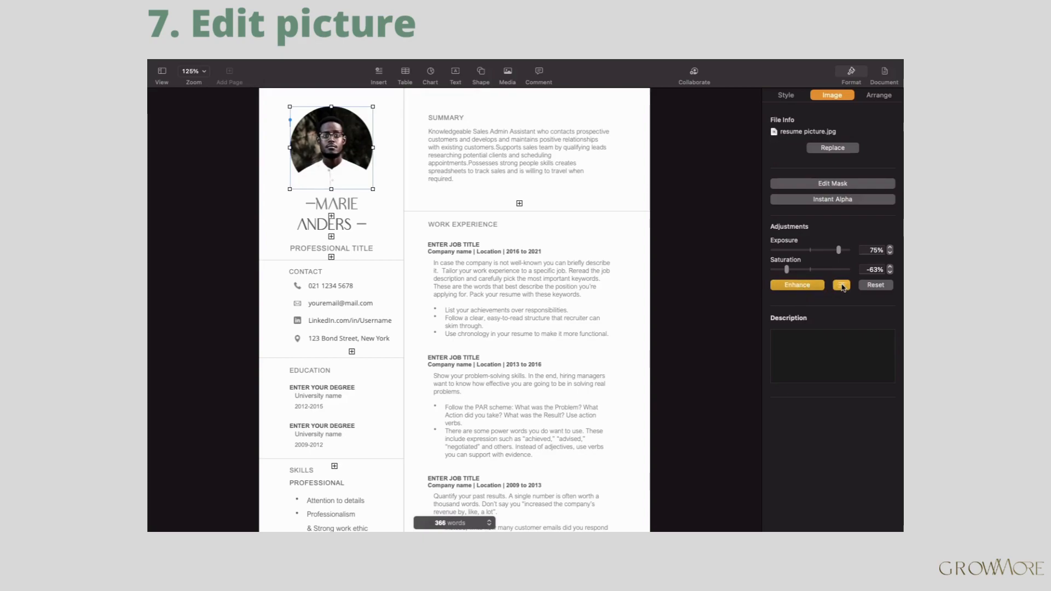
click(841, 284)
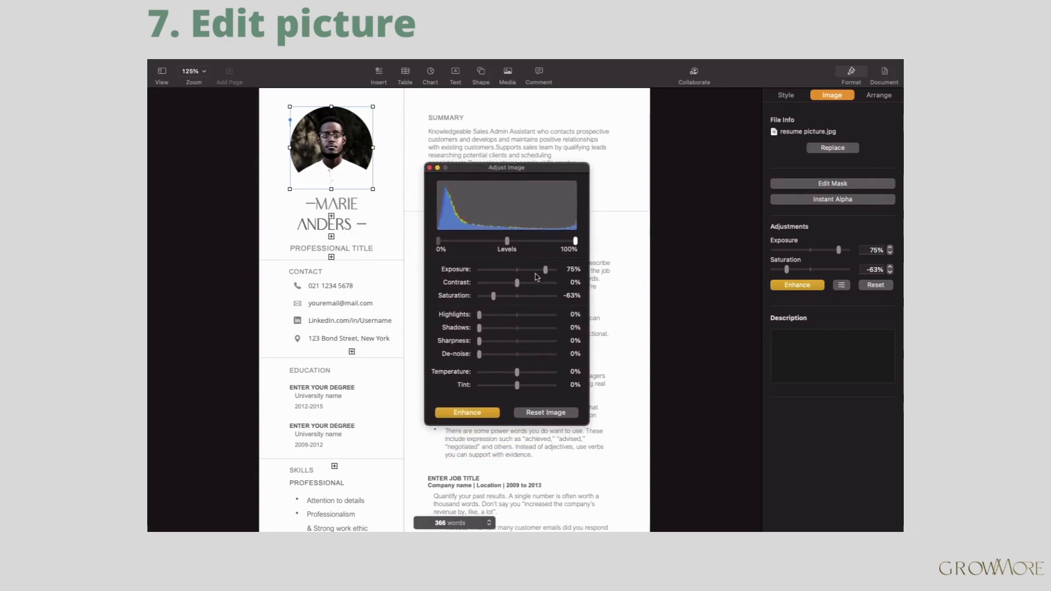
Nudge the photo's exposure down slightly and return contrast to neutral
drag(527, 268, 516, 269)
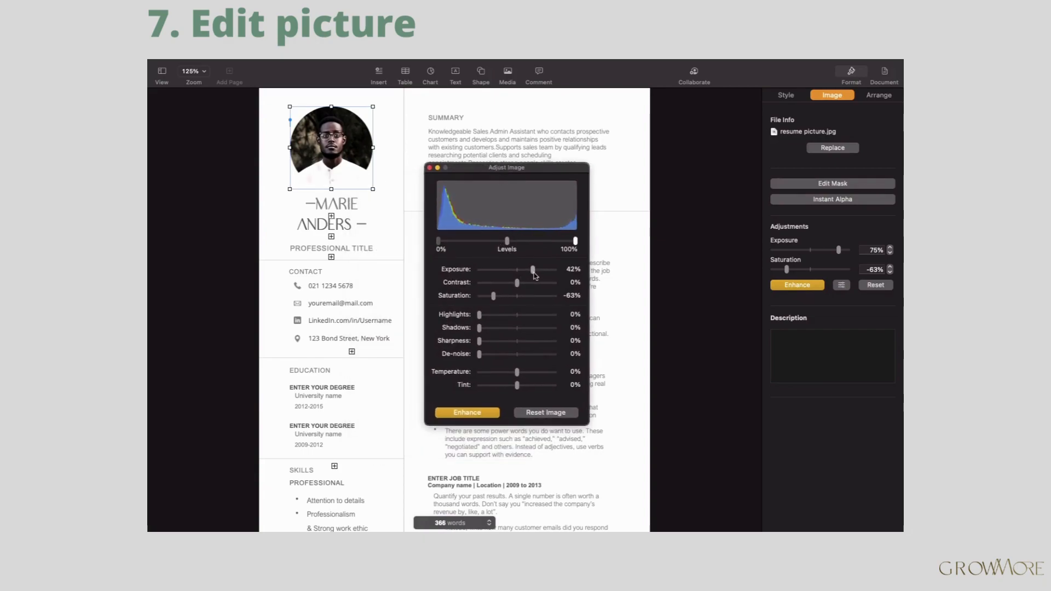
drag(535, 268, 533, 269)
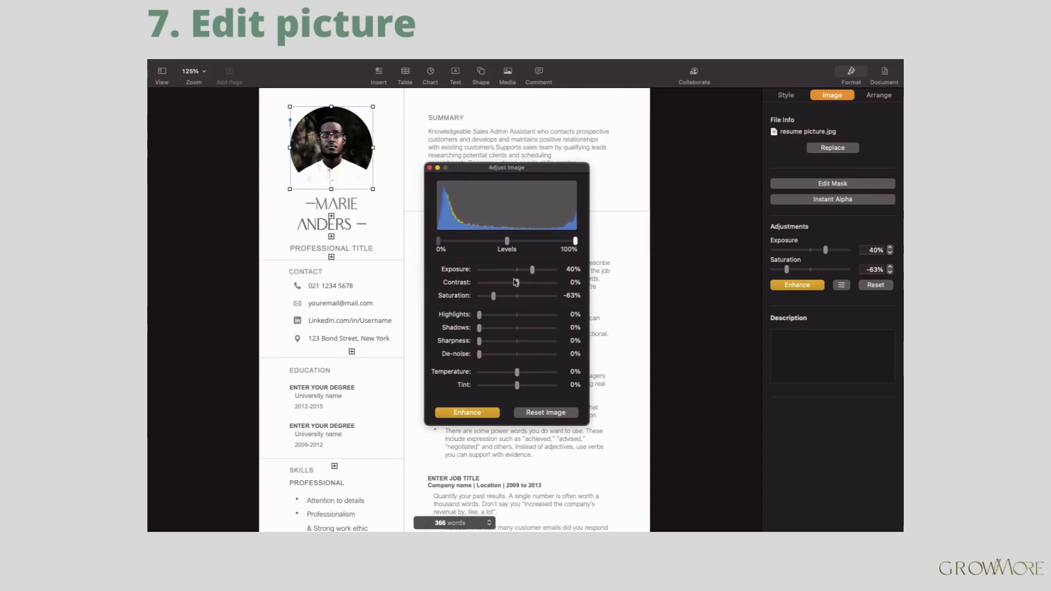
drag(519, 283, 516, 283)
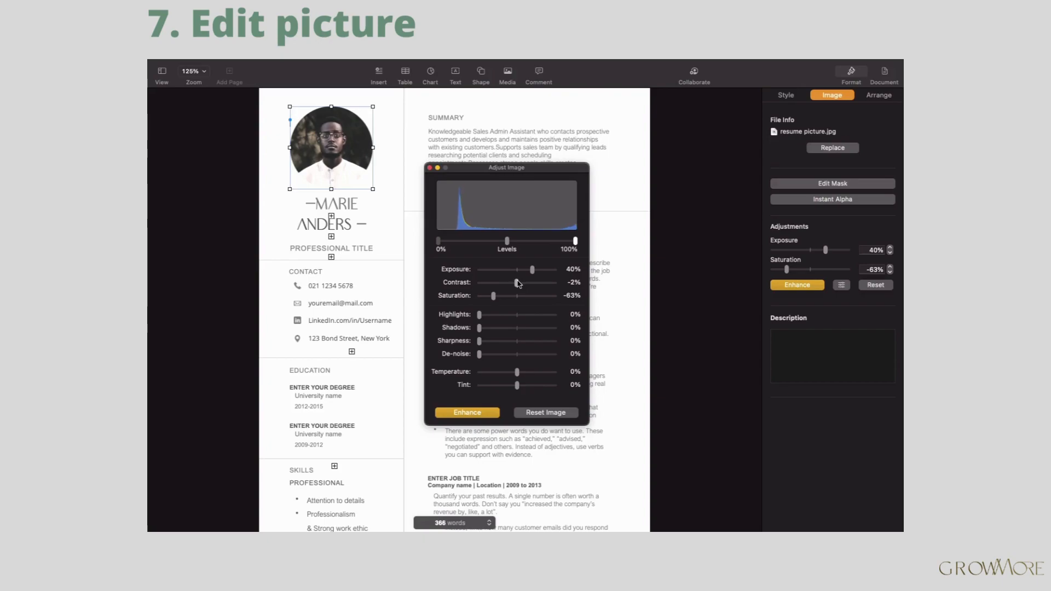
drag(523, 283, 517, 282)
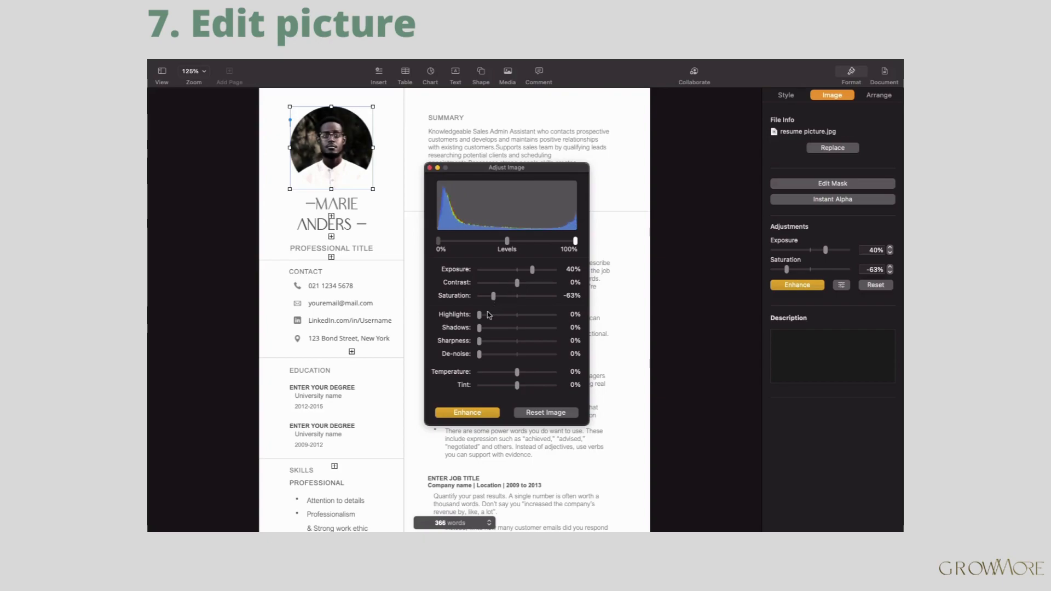
Set highlights to 28% and temperature to 37%, toggle Enhance, and close the adjustments
drag(479, 314, 497, 315)
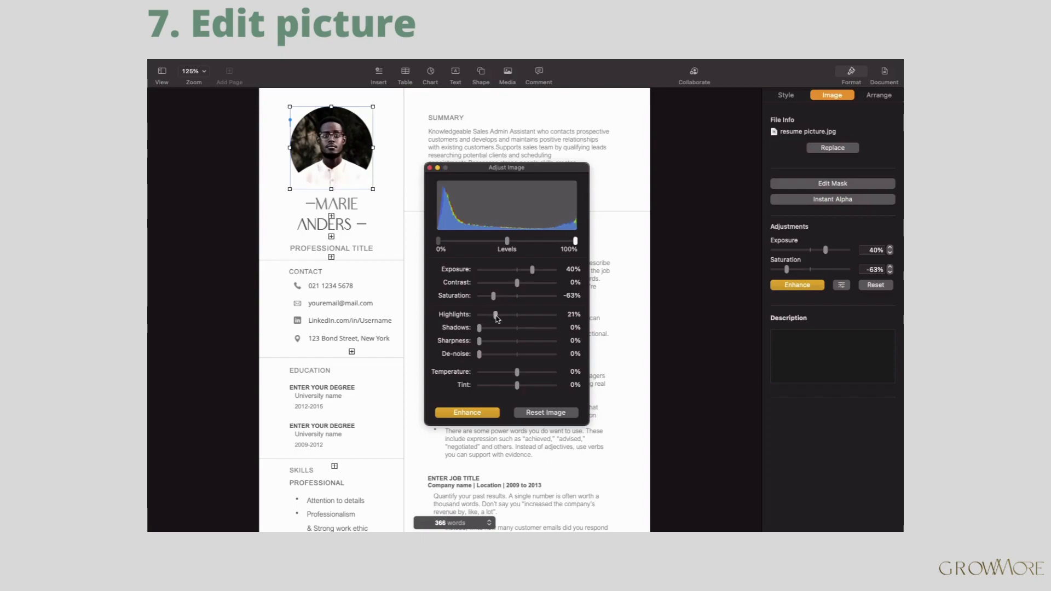
drag(495, 315, 504, 316)
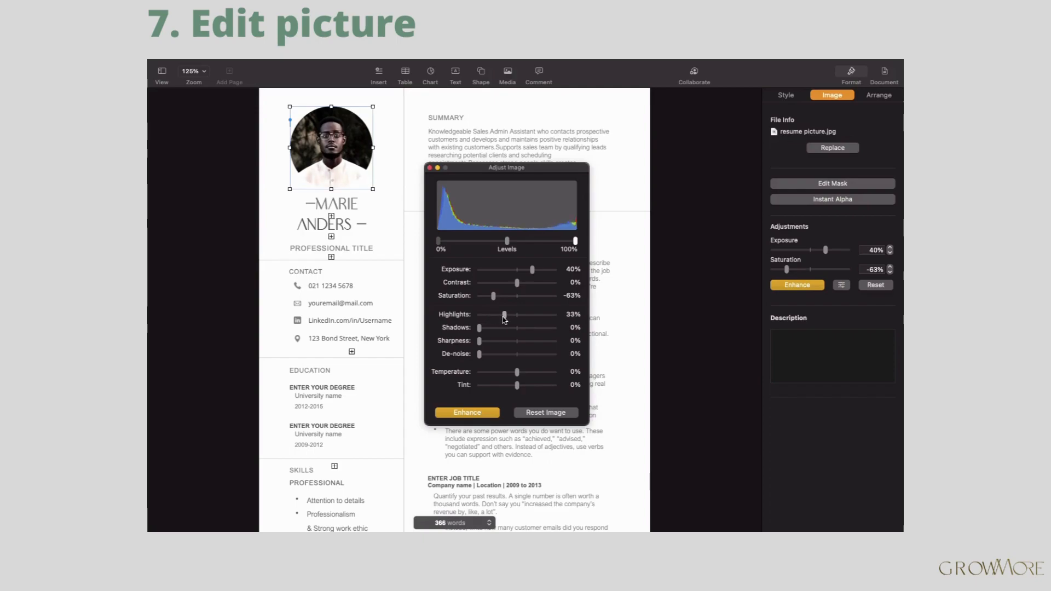
drag(504, 314, 496, 314)
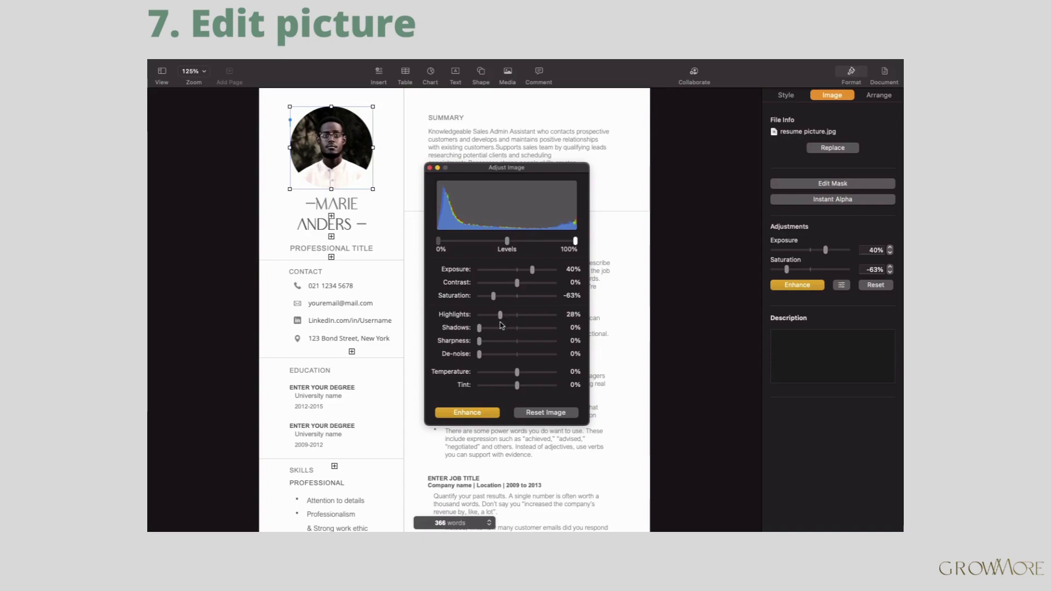
drag(516, 372, 499, 371)
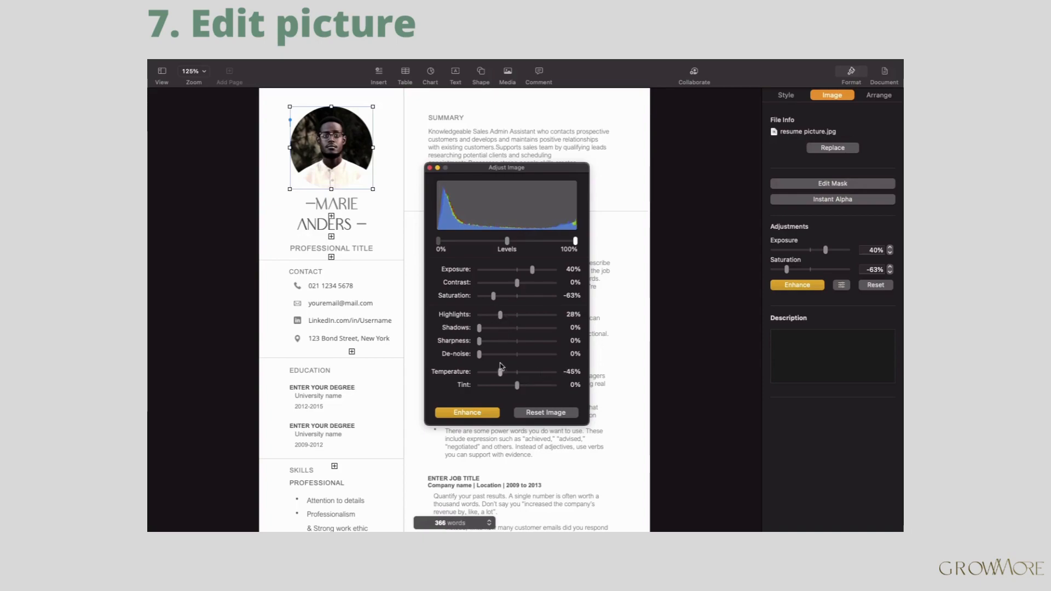
drag(499, 372, 534, 372)
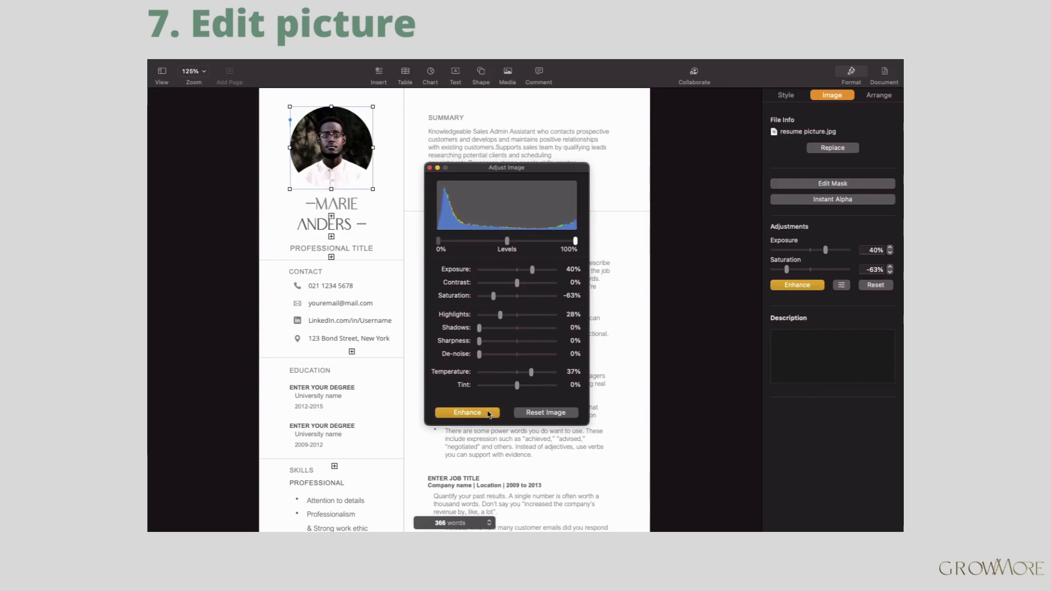
click(466, 412)
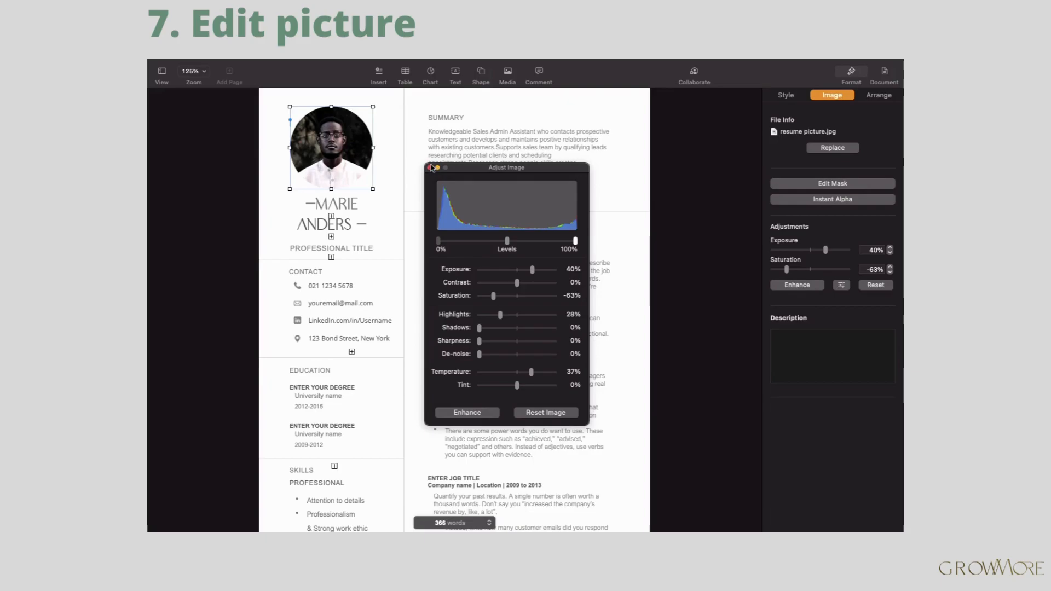
click(431, 168)
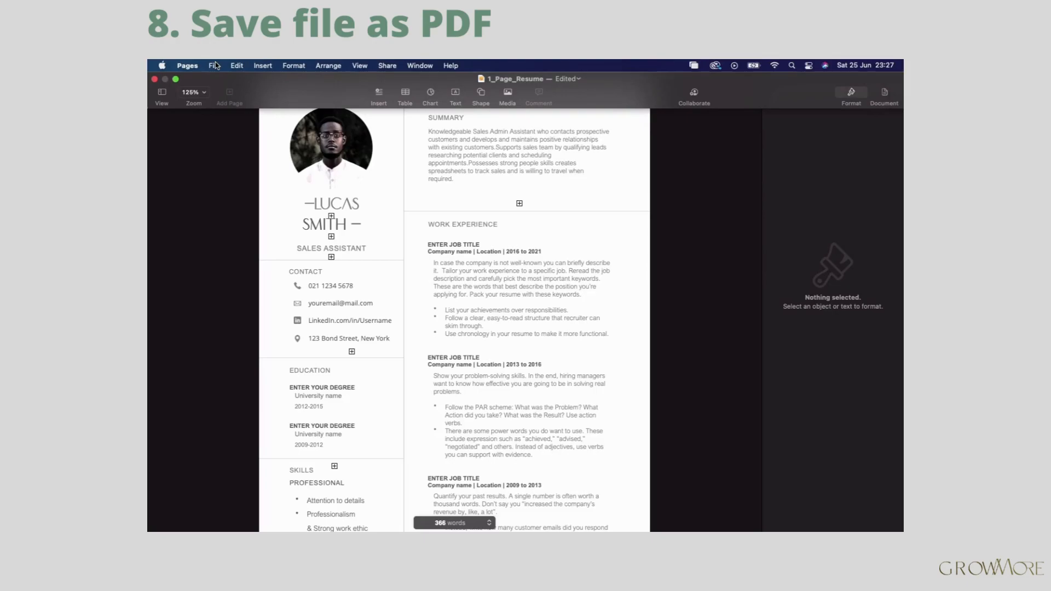
click(214, 65)
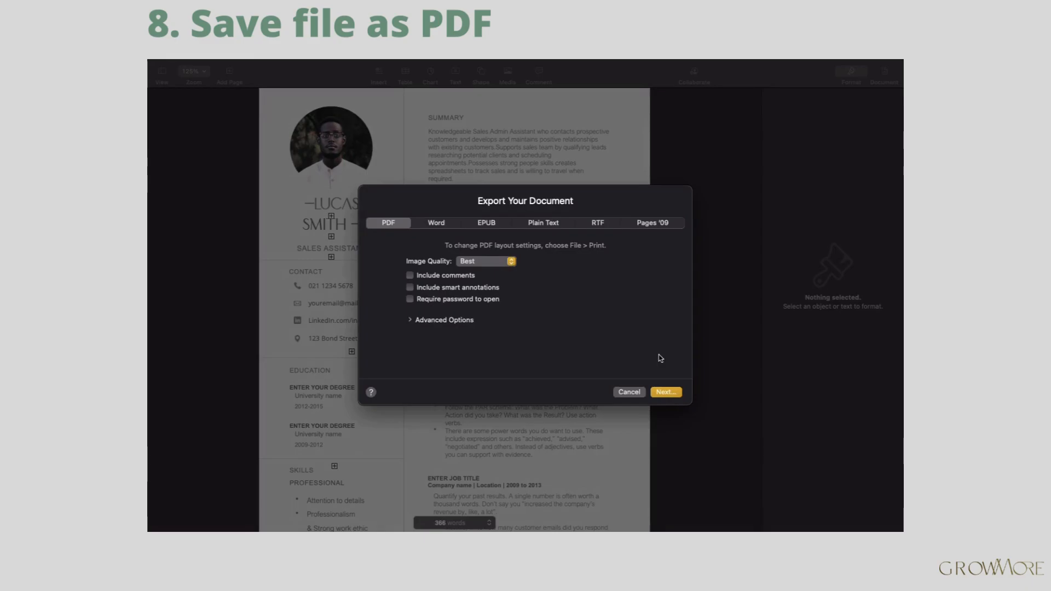
click(628, 392)
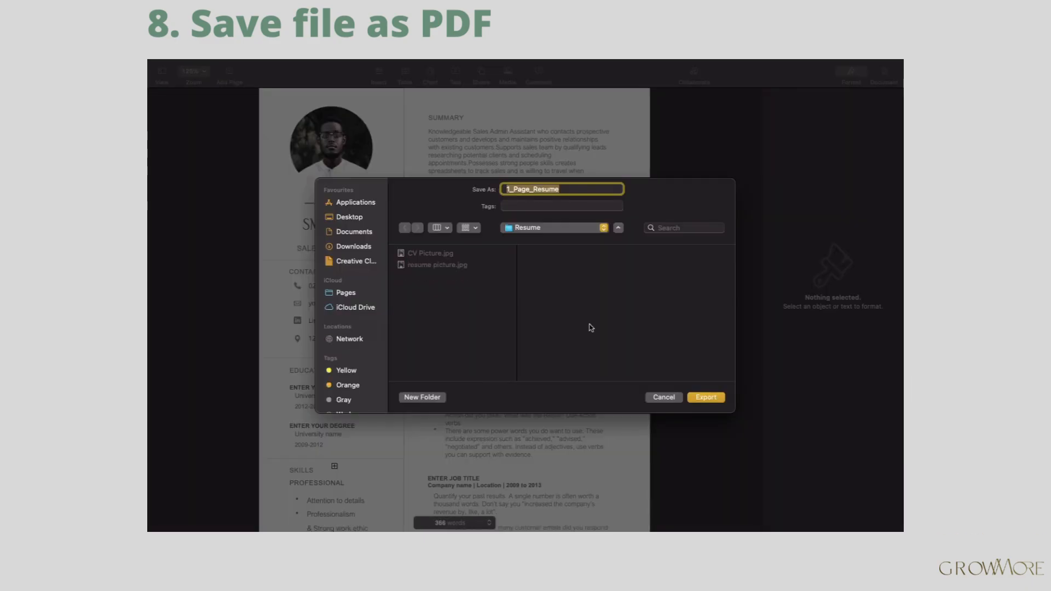
text(Luc)
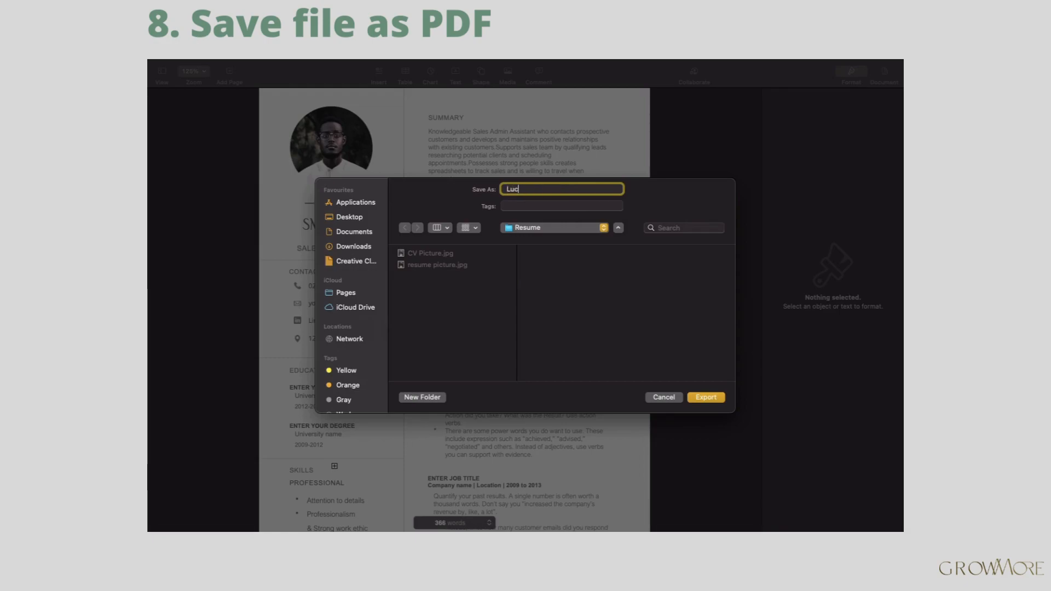
text(as)
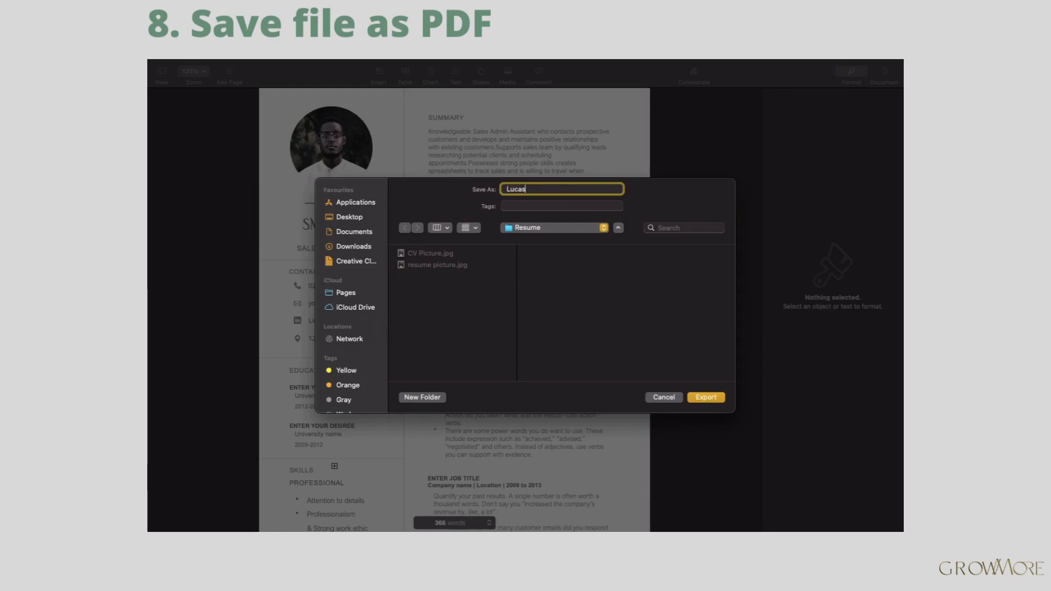
text(Smith)
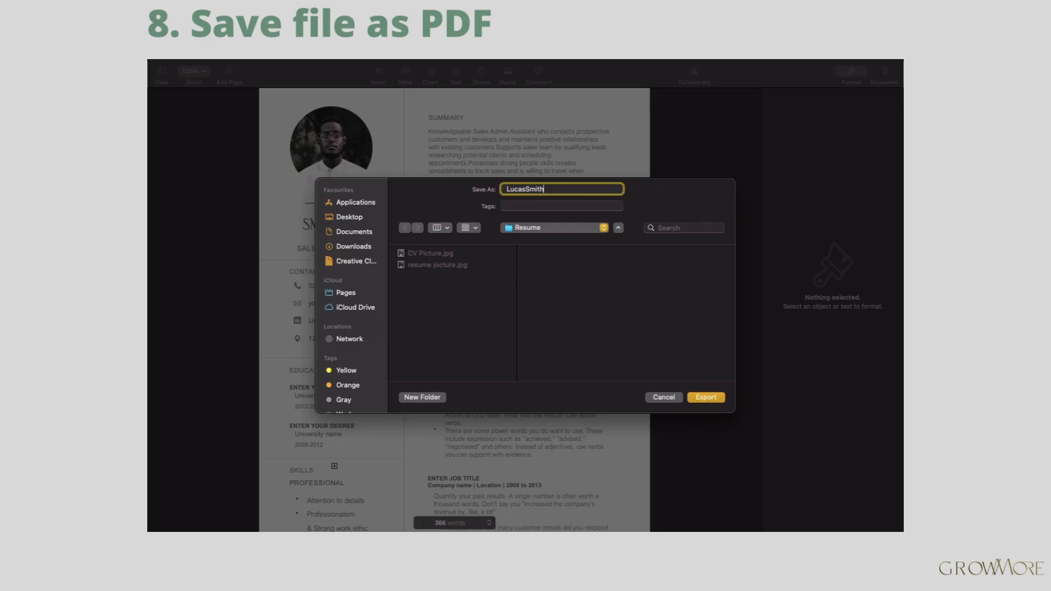
text(Resume)
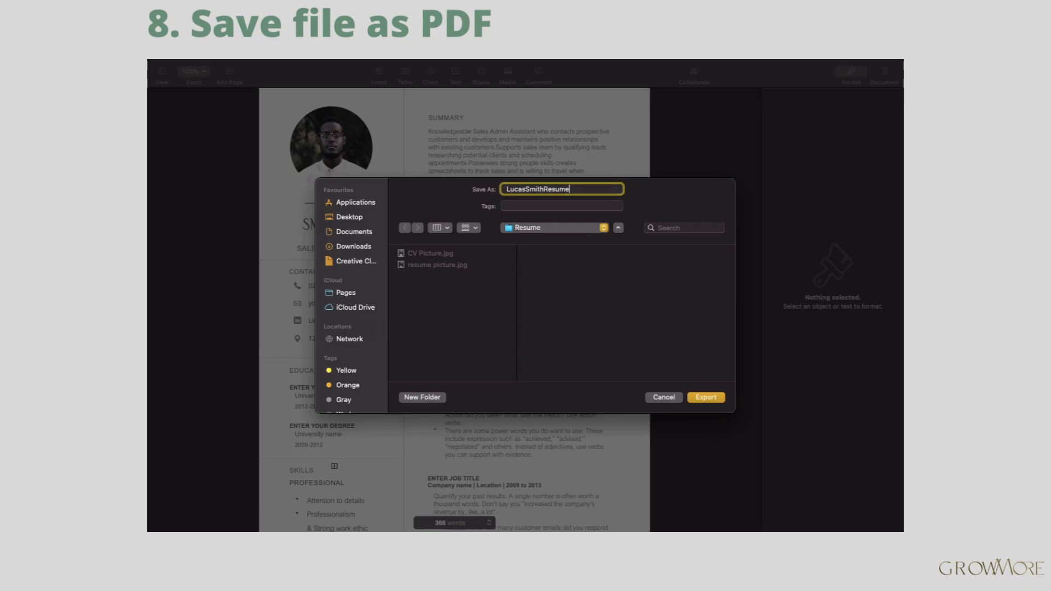
click(705, 397)
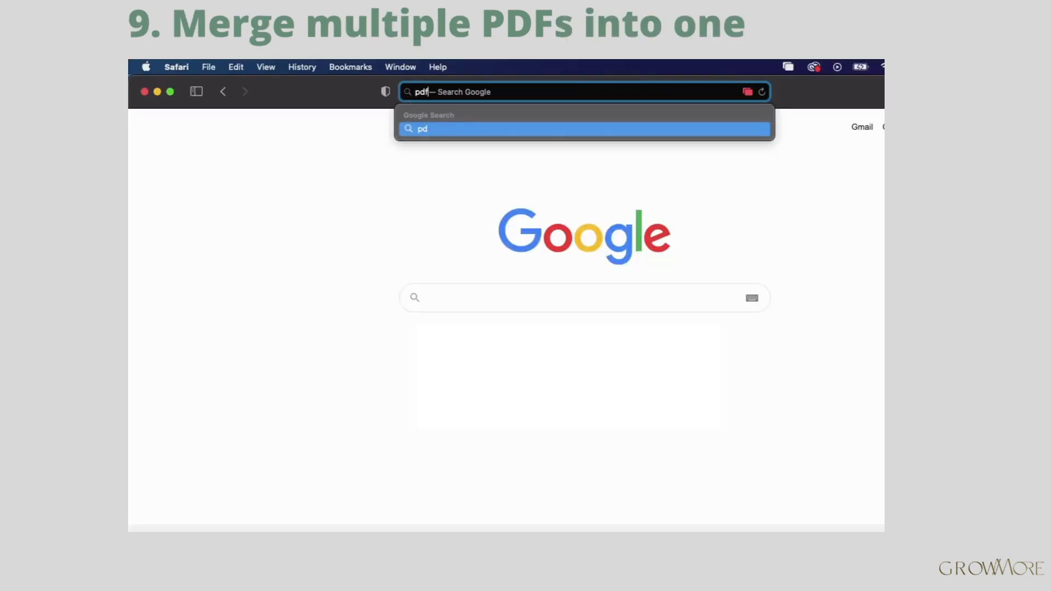
Search Safari for 'pdf joiner' and open the pdfjoiner.com site
text(joiner.com)
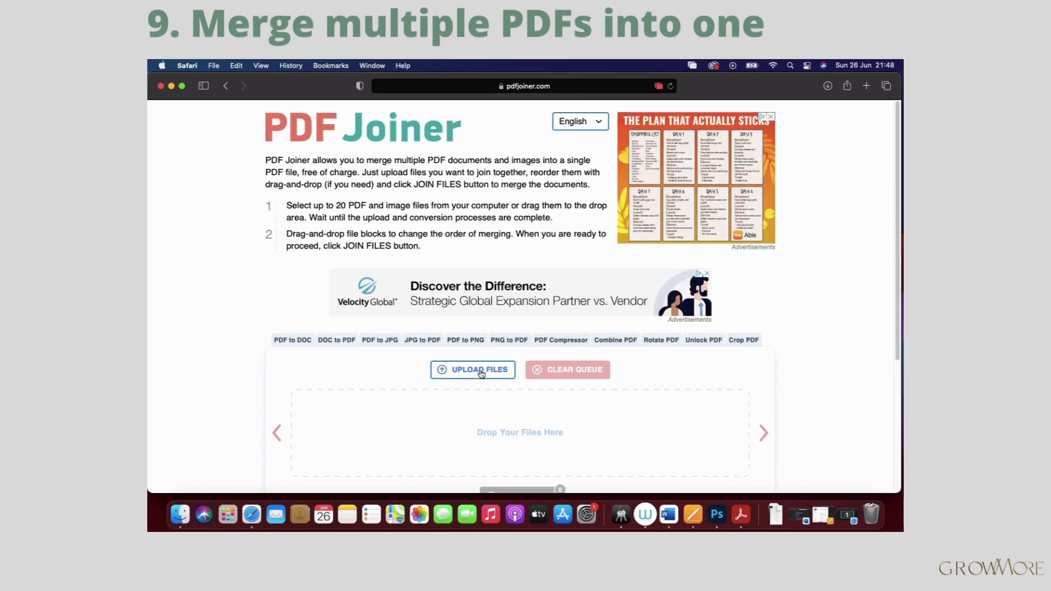
click(473, 370)
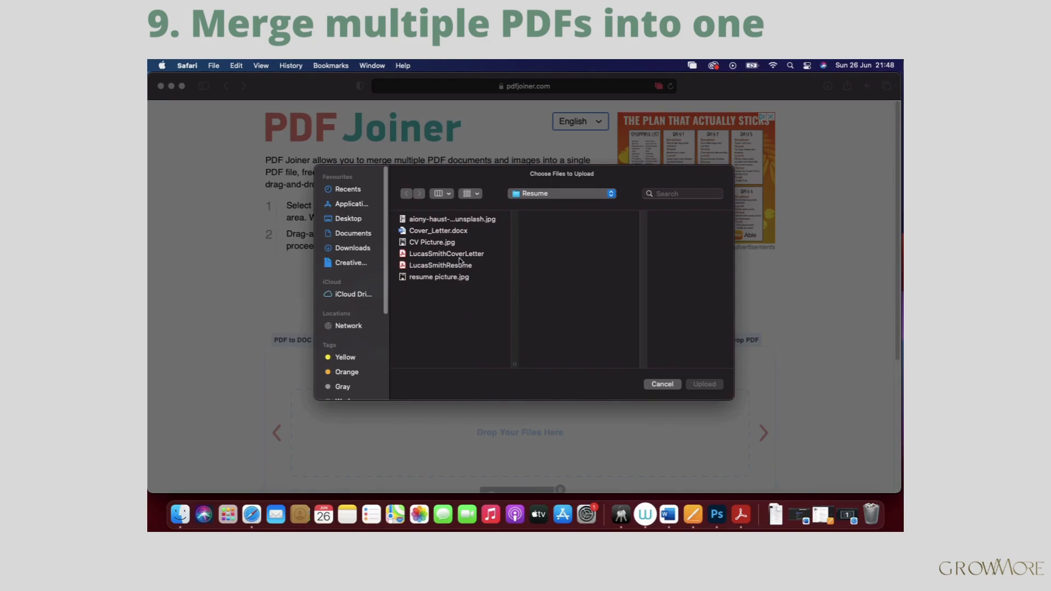
click(445, 254)
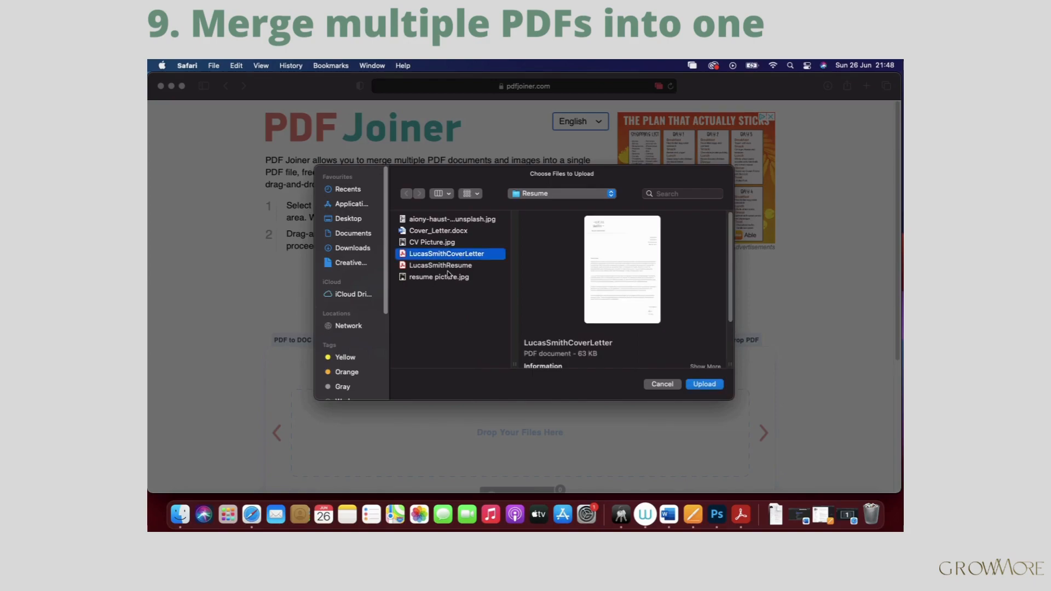
click(440, 265)
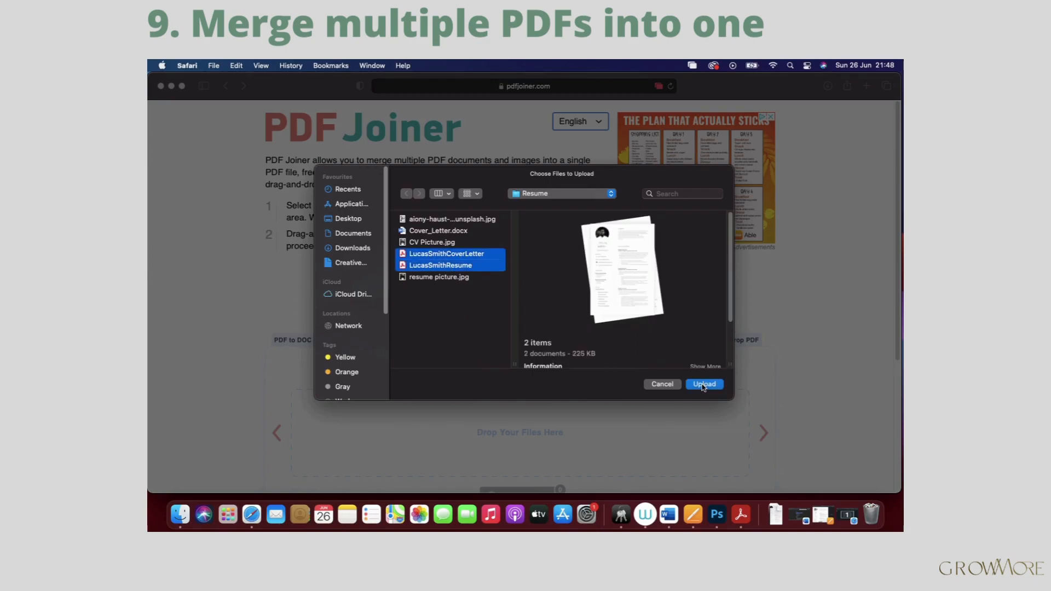
click(704, 385)
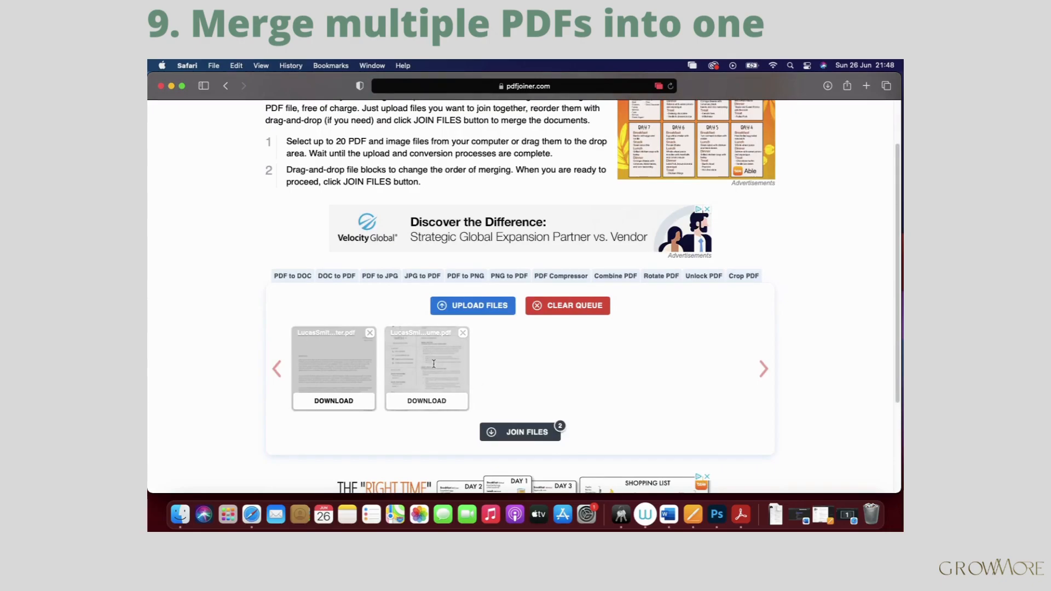
Move the resume ahead of the cover letter, join them, and allow the download
drag(333, 367, 427, 368)
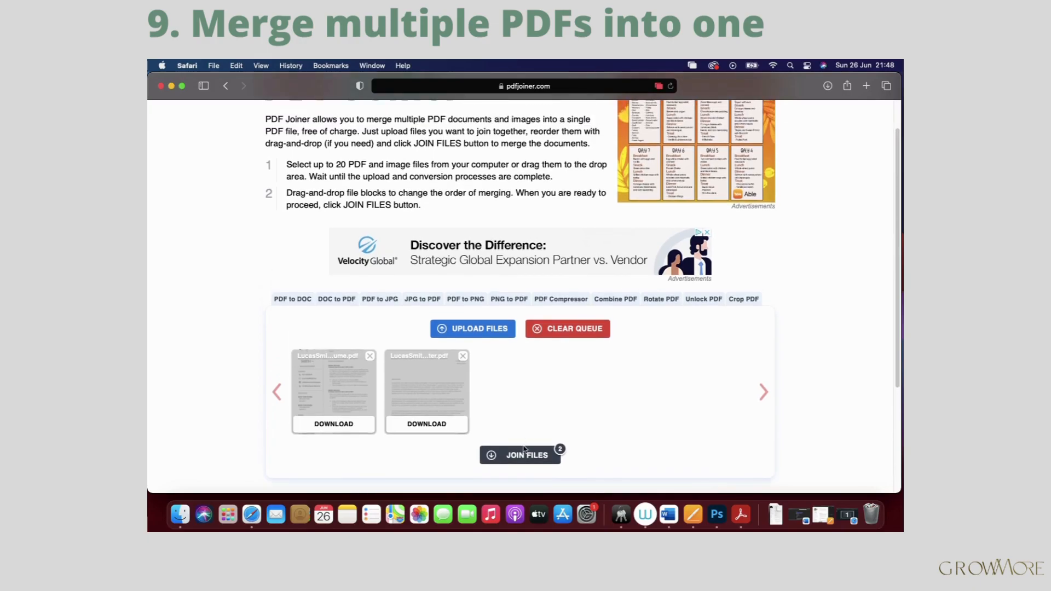
click(520, 455)
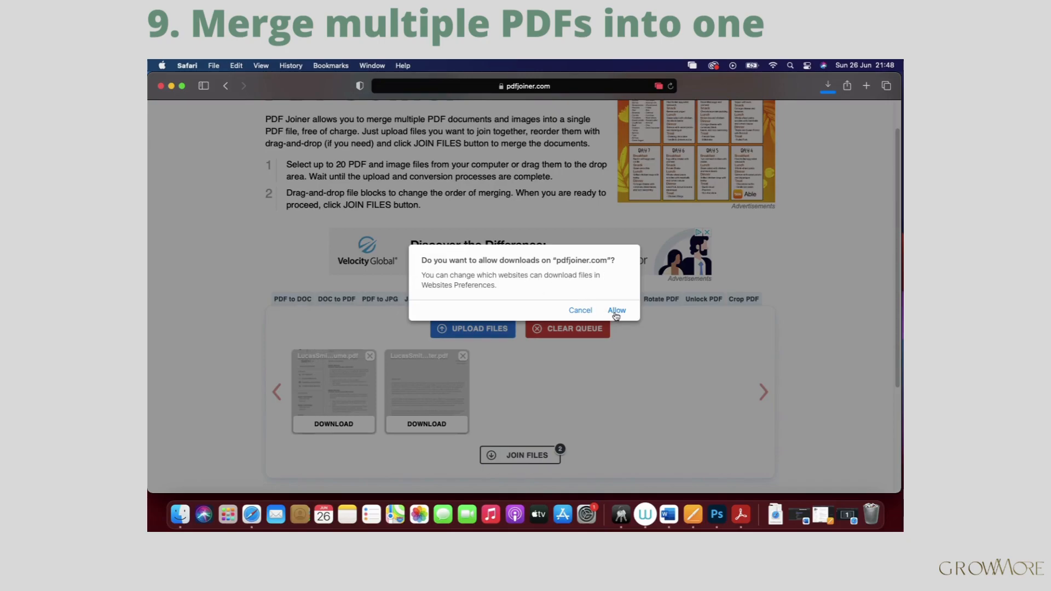
click(616, 310)
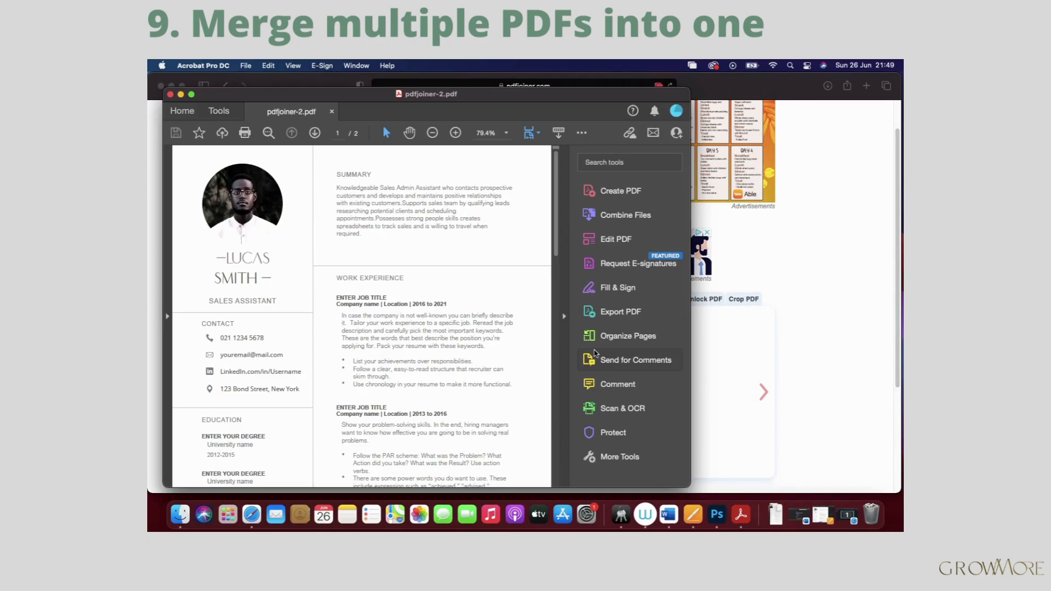
Scroll through the two-page pdfjoiner-2.pdf in Acrobat and close it
scroll(down, 3)
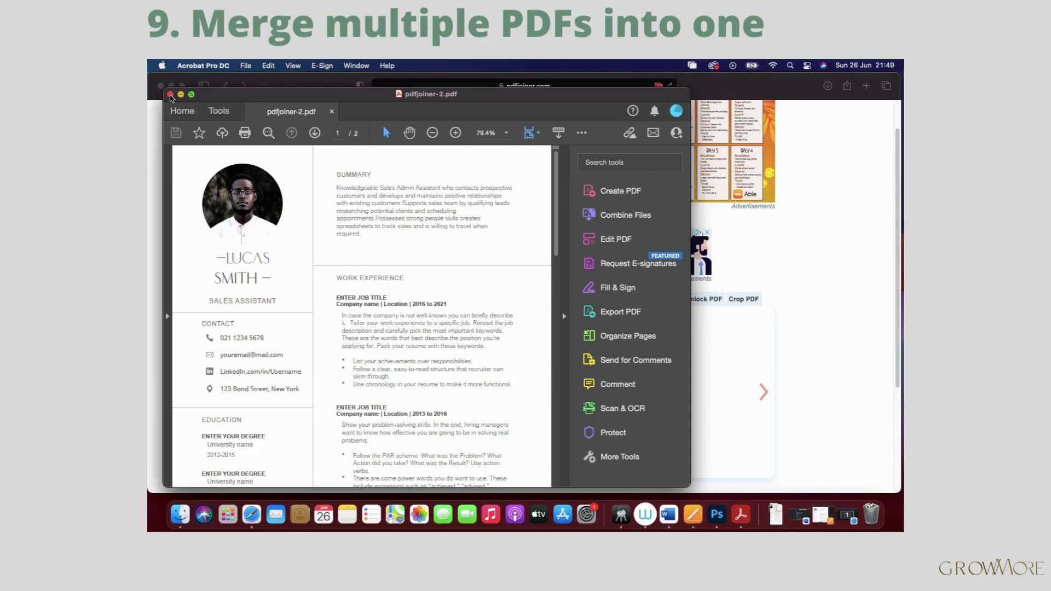
click(251, 514)
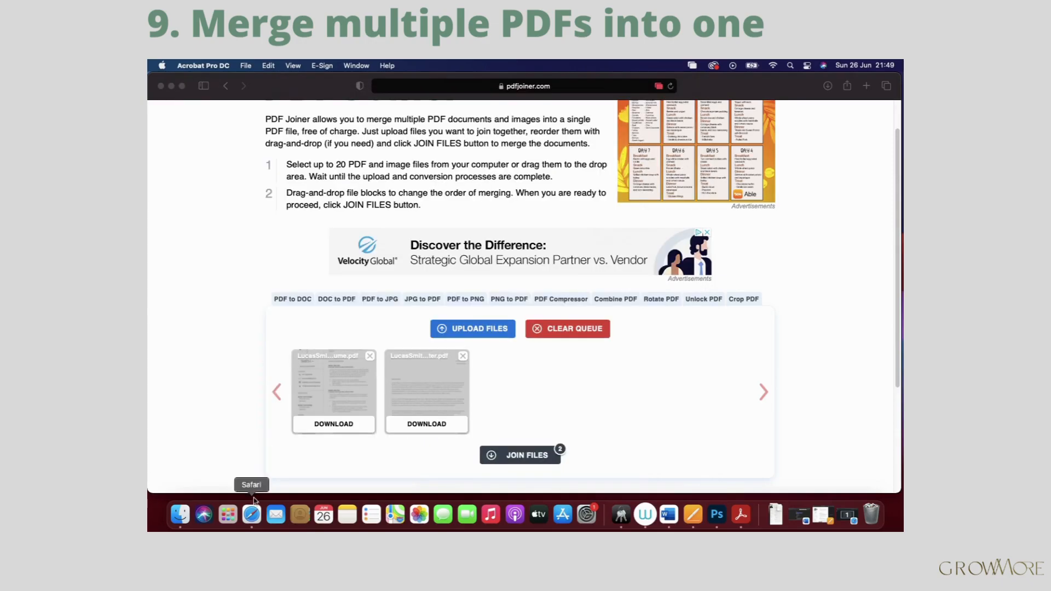